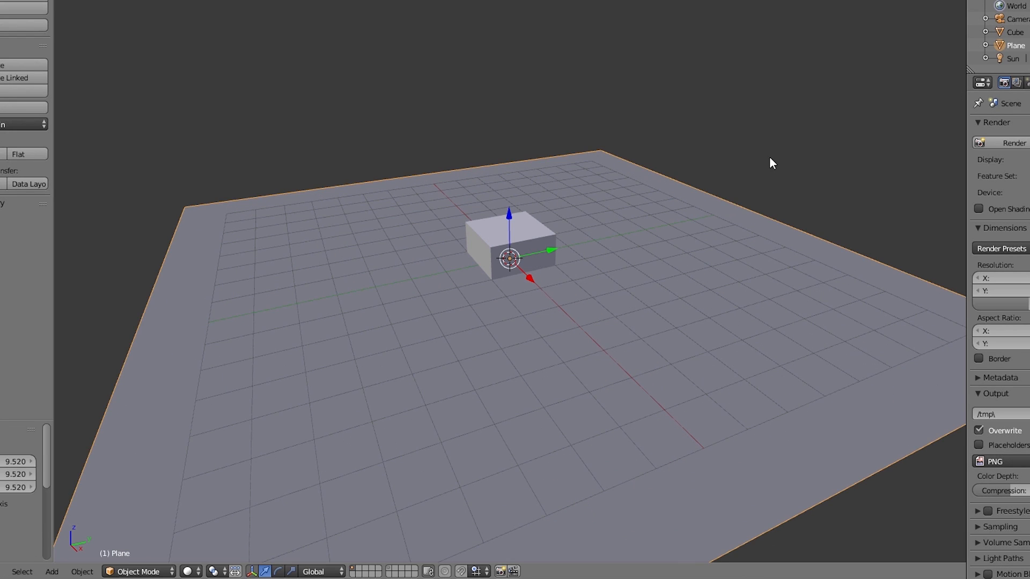
Shape the cube into long wall slabs lying on the ground plane.
{"action": "left_click", "coordinate": [519, 253]}
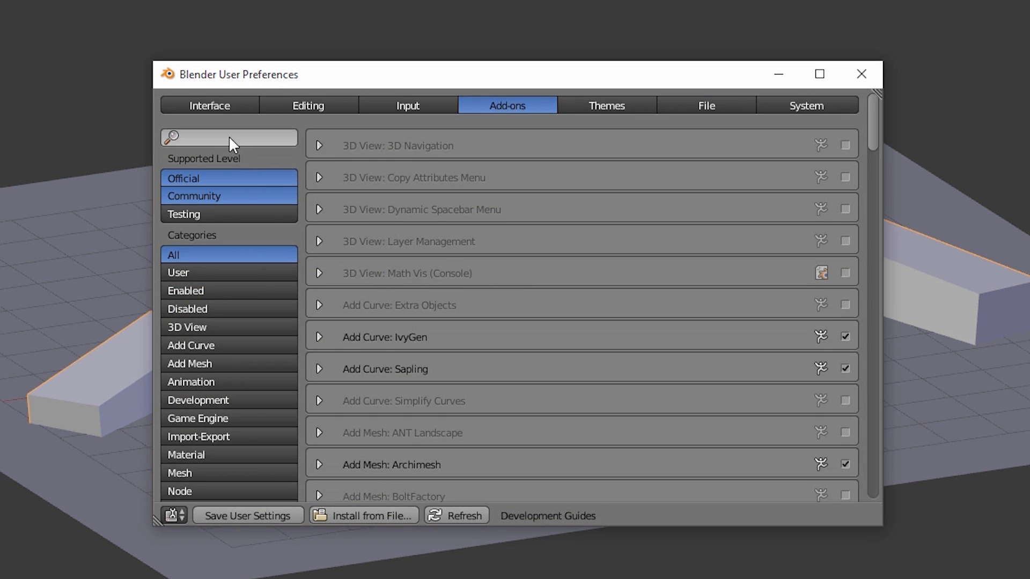
Search the add-ons list for 'cell' to find Object: Cell Fracture.
{"action": "type", "text": "ce"}
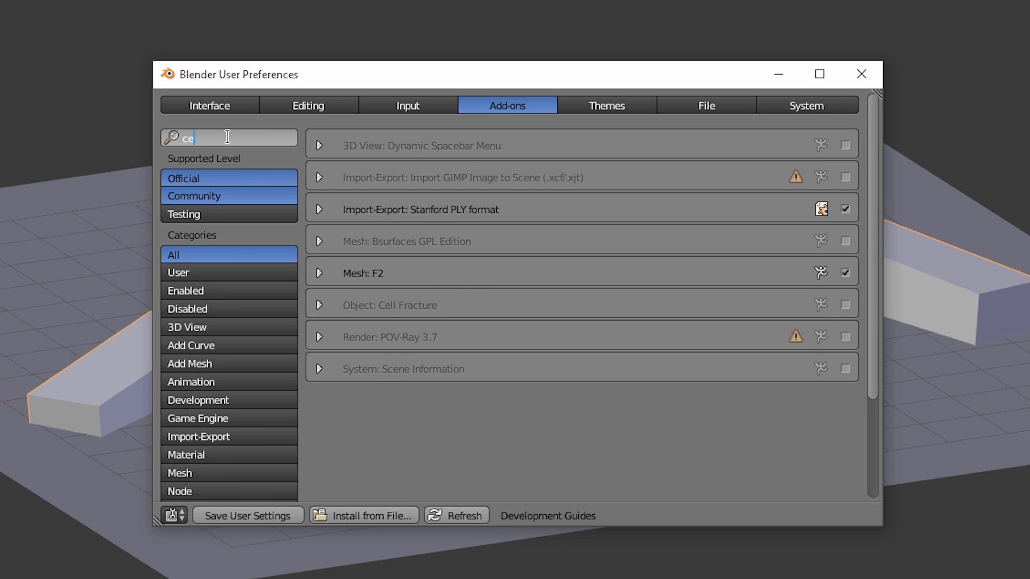
{"action": "type", "text": "ll"}
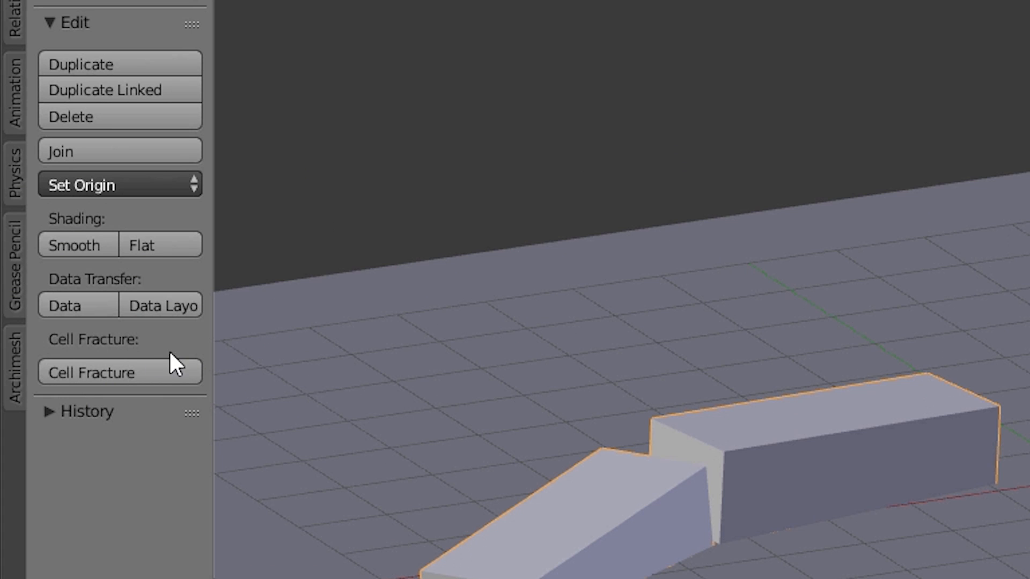
{"action": "mouse_move", "coordinate": [114, 372]}
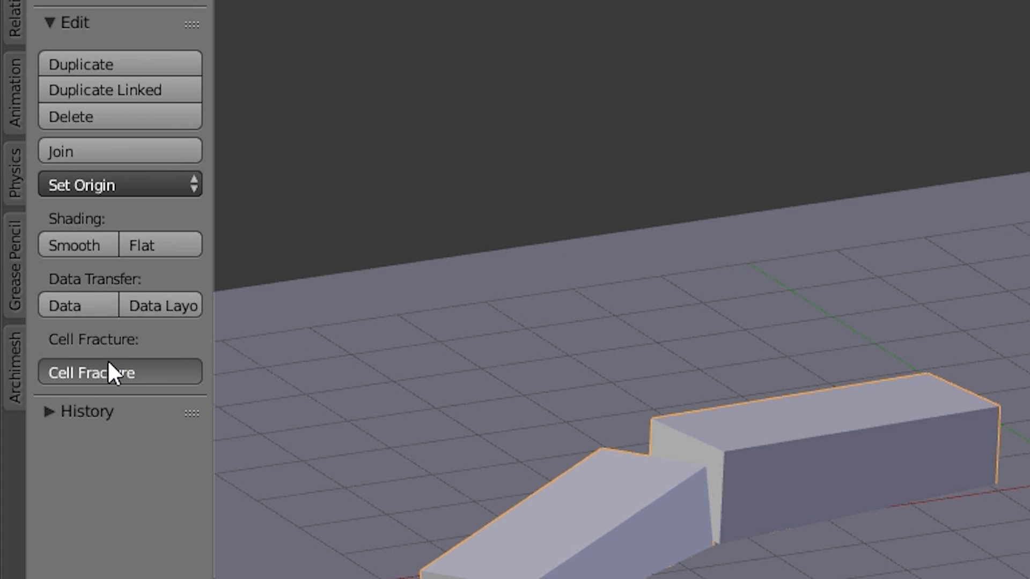
Start Cell Fracture on the slabs with a 2000 point source limit and noise 1.
{"action": "left_click", "coordinate": [119, 373]}
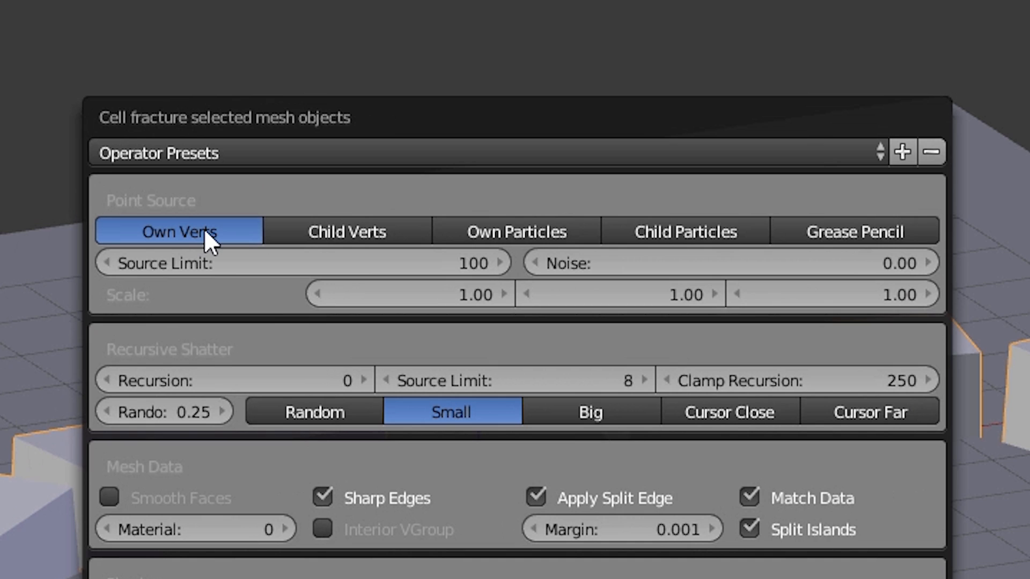
{"action": "mouse_move", "coordinate": [210, 273]}
{"action": "type", "text": "2000"}
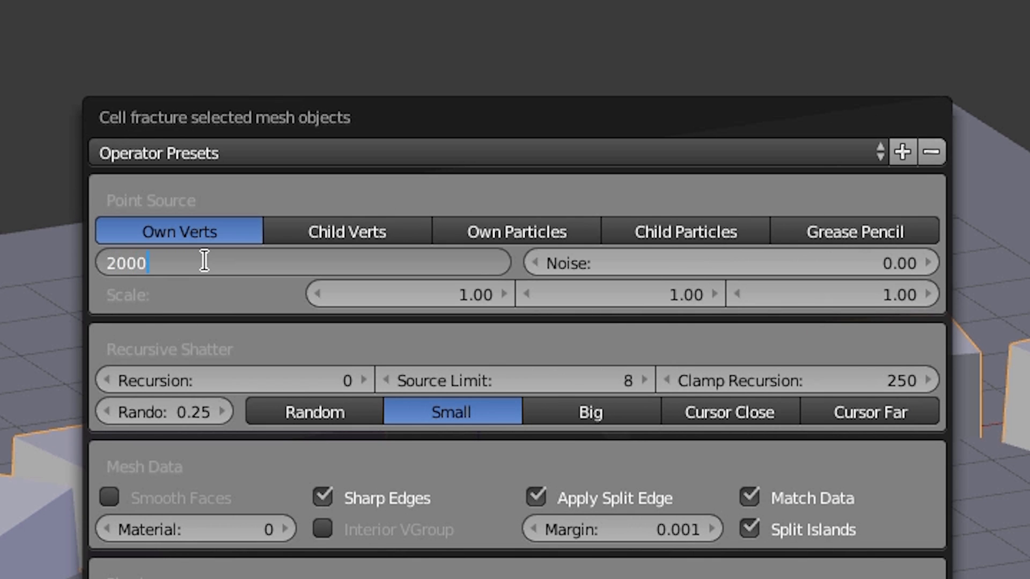
{"action": "key", "text": "Return"}
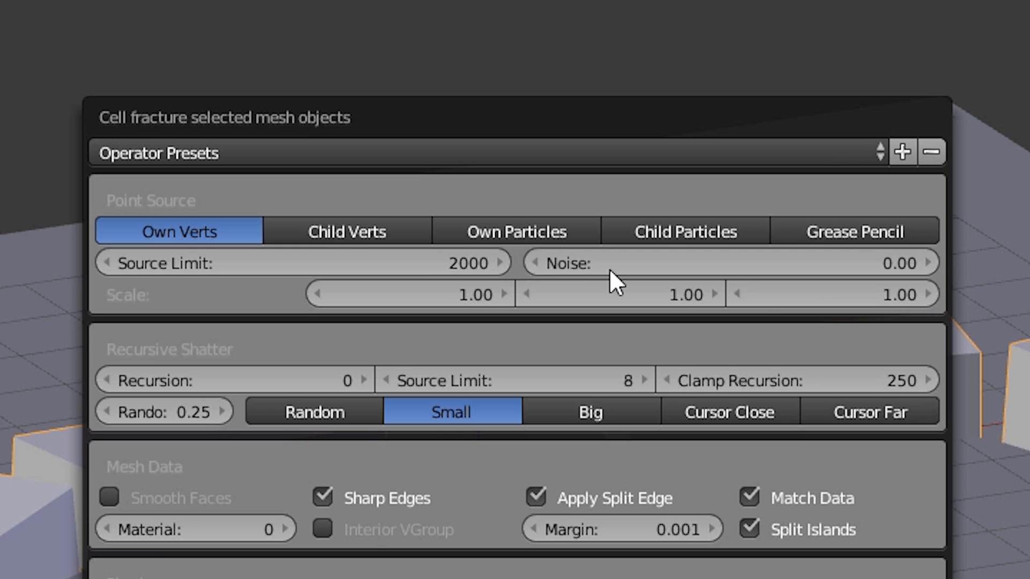
{"action": "left_click", "coordinate": [928, 263]}
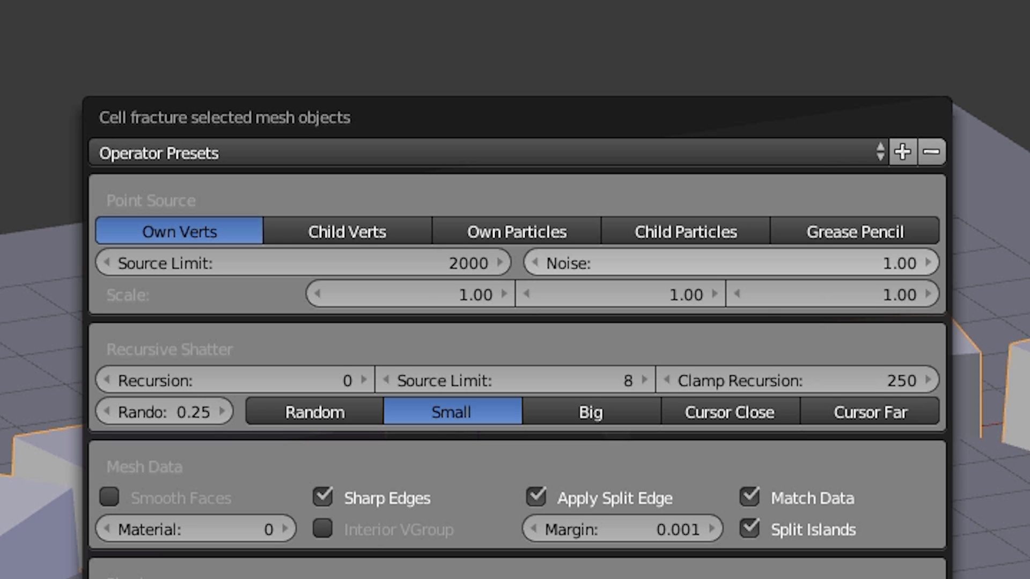
{"action": "mouse_move", "coordinate": [263, 380]}
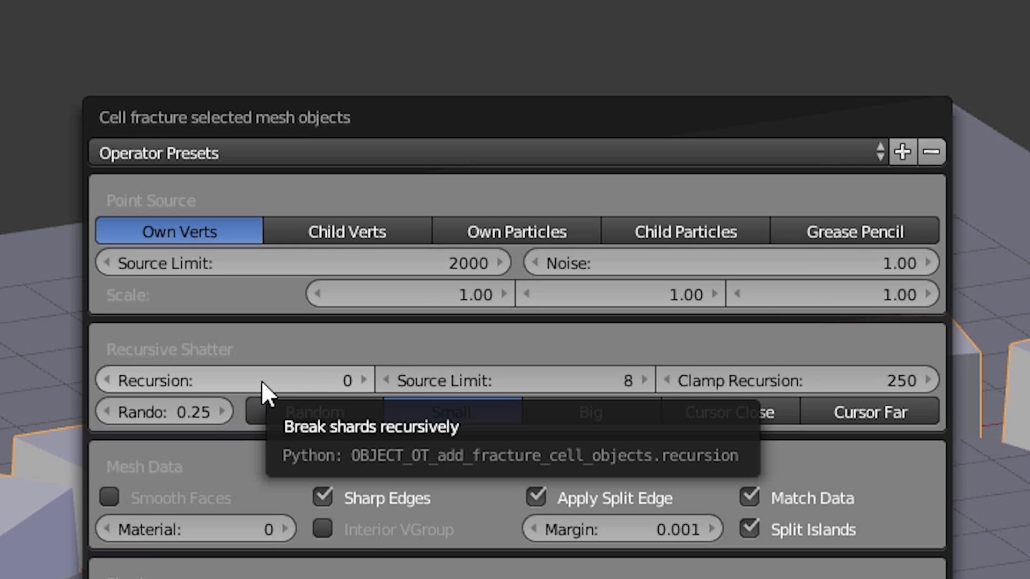
Set recursive shattering to 2 levels with random shard splitting.
{"action": "left_click", "coordinate": [364, 380]}
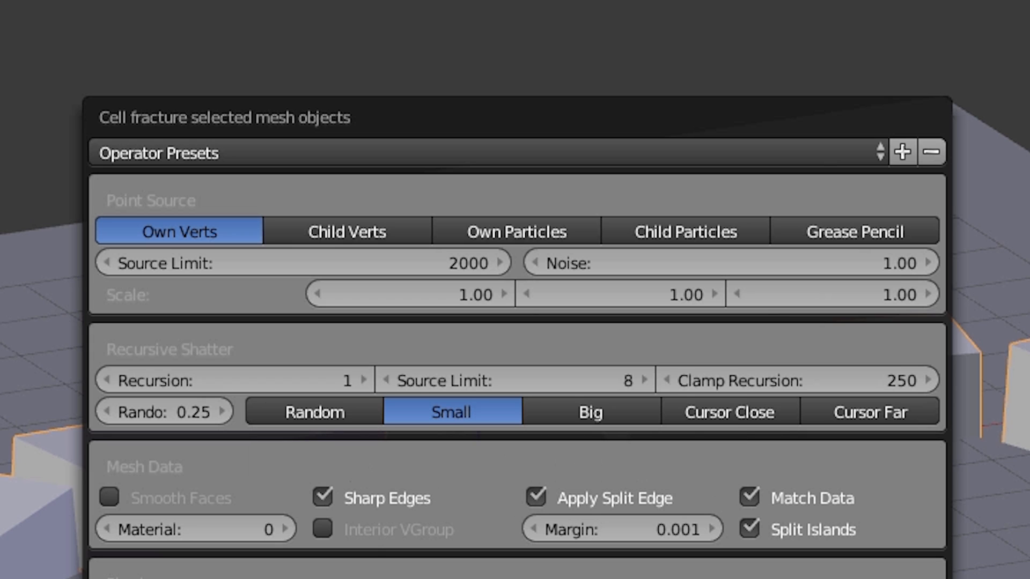
{"action": "left_click", "coordinate": [365, 380]}
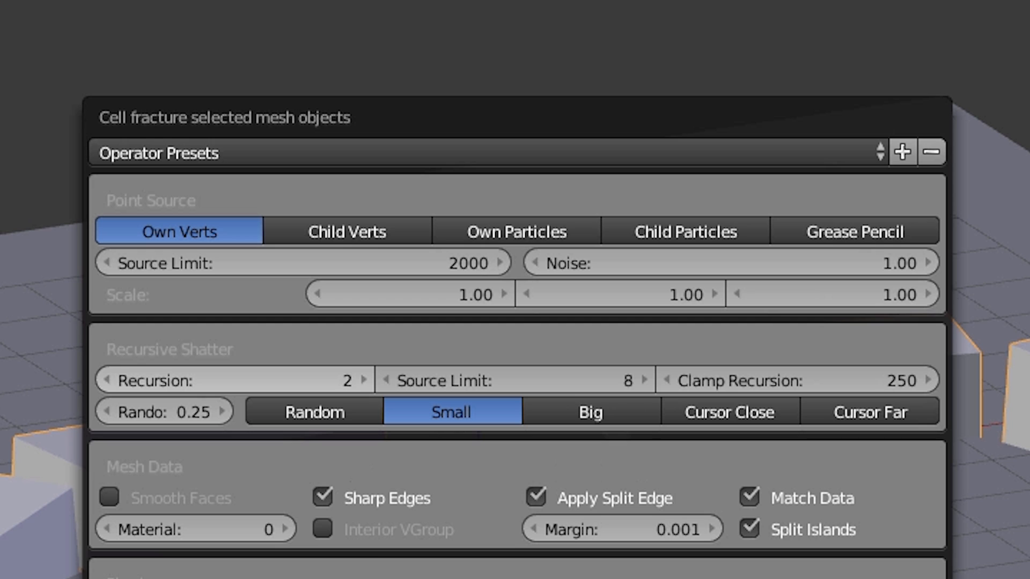
{"action": "mouse_move", "coordinate": [218, 408]}
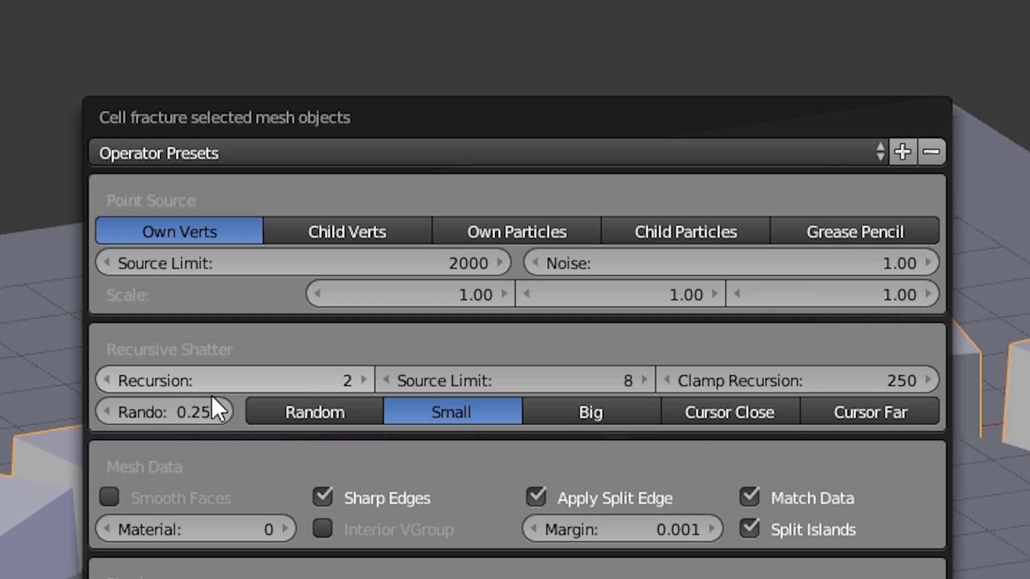
{"action": "mouse_move", "coordinate": [165, 412]}
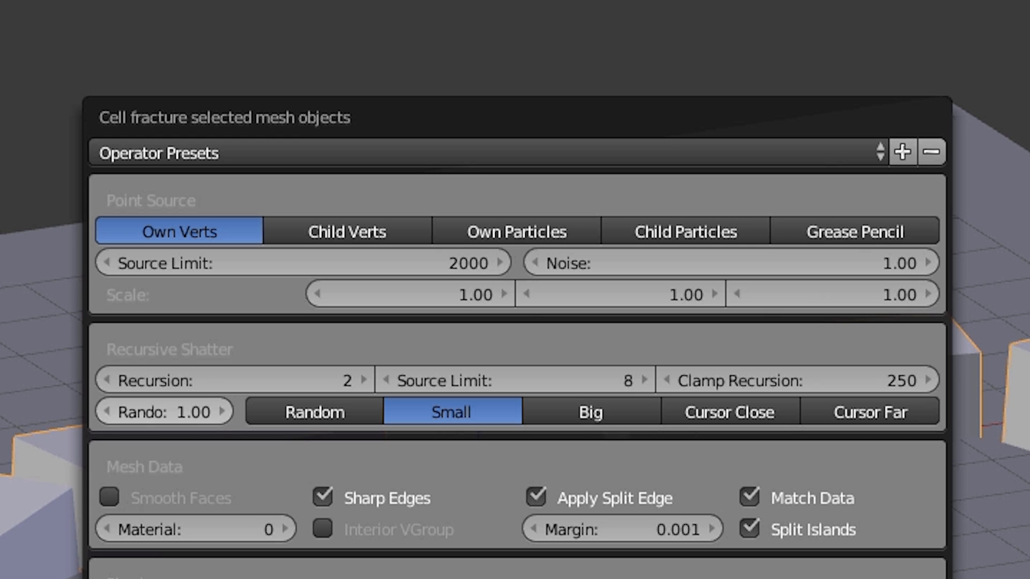
{"action": "left_click", "coordinate": [314, 412]}
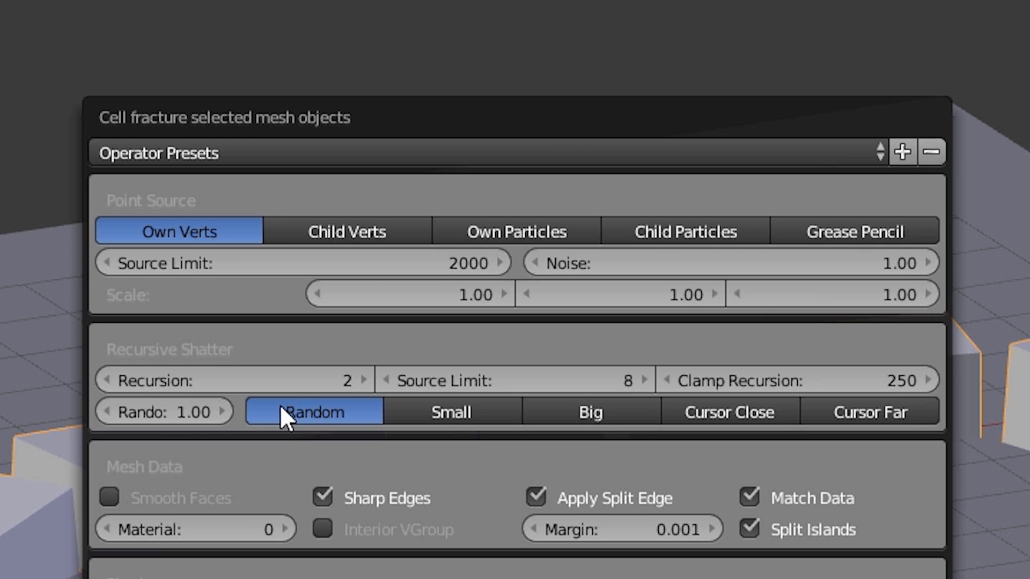
{"action": "scroll", "scroll_direction": "down", "scroll_amount": 3}
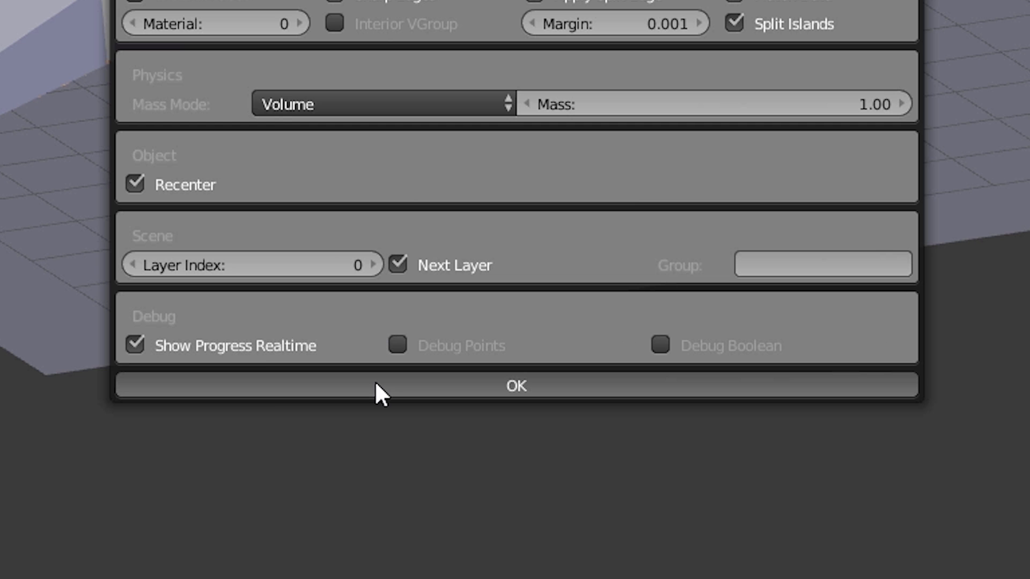
{"action": "left_click", "coordinate": [514, 385]}
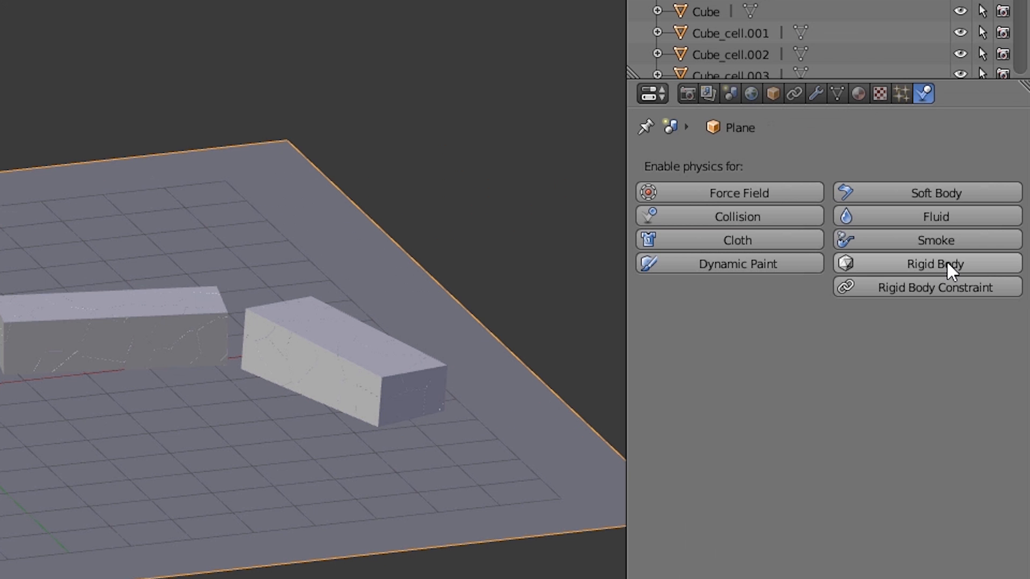
Give the ground plane a passive rigid body.
{"action": "left_click", "coordinate": [925, 264]}
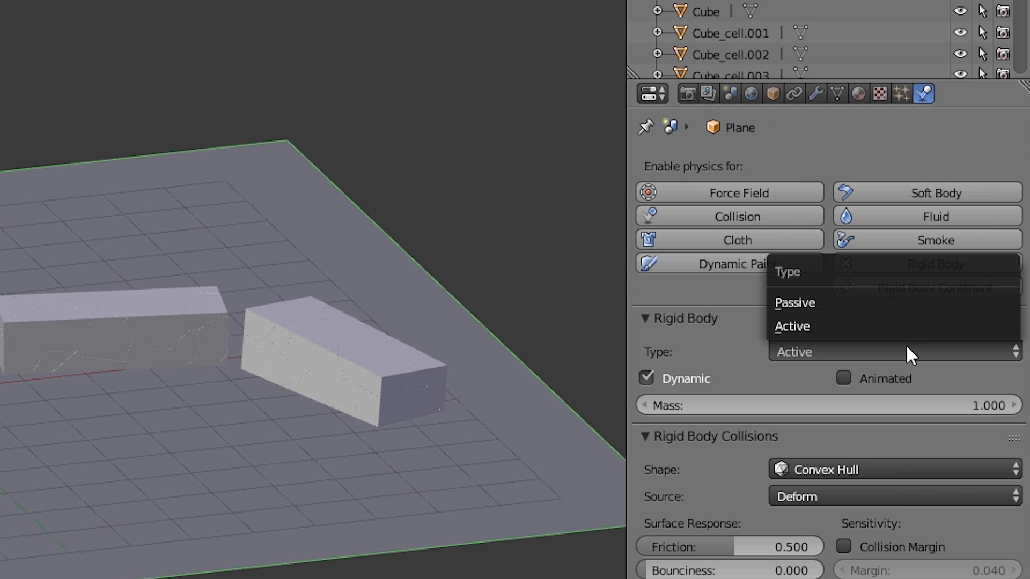
{"action": "left_click", "coordinate": [794, 303]}
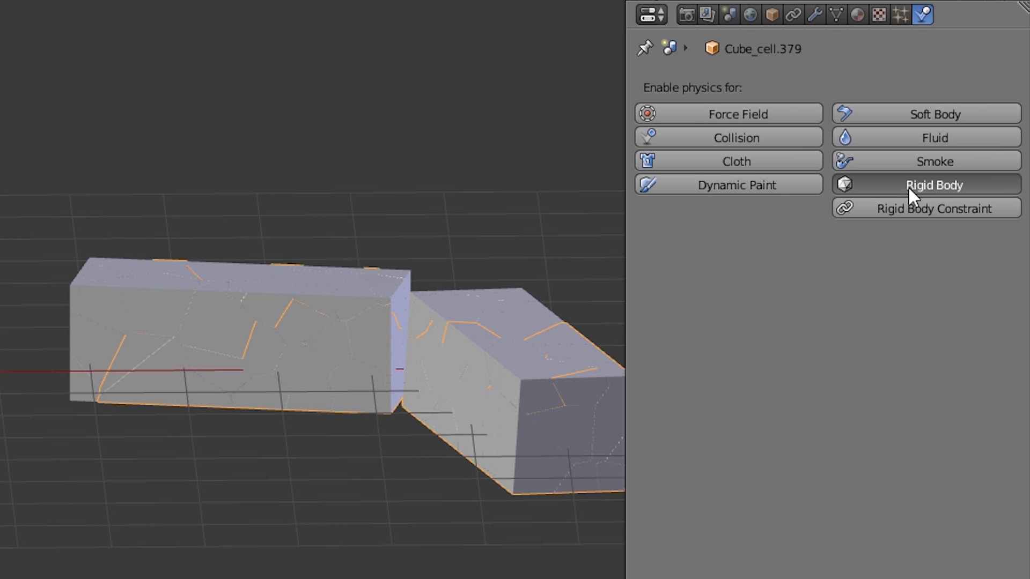
Make Cube_cell.379 a passive rigid body and review its collision shape choices.
{"action": "left_click", "coordinate": [927, 184]}
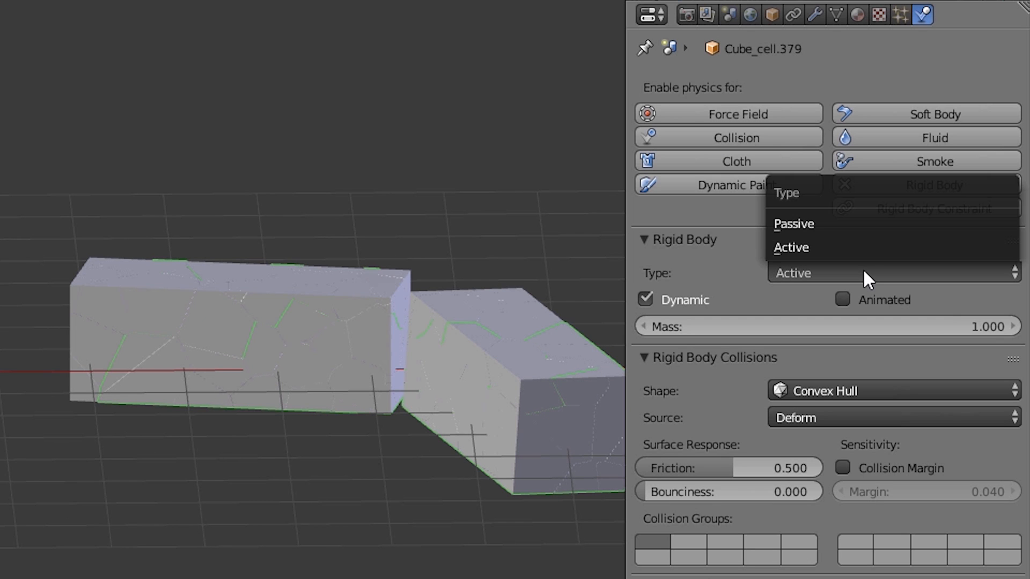
{"action": "left_click", "coordinate": [793, 224]}
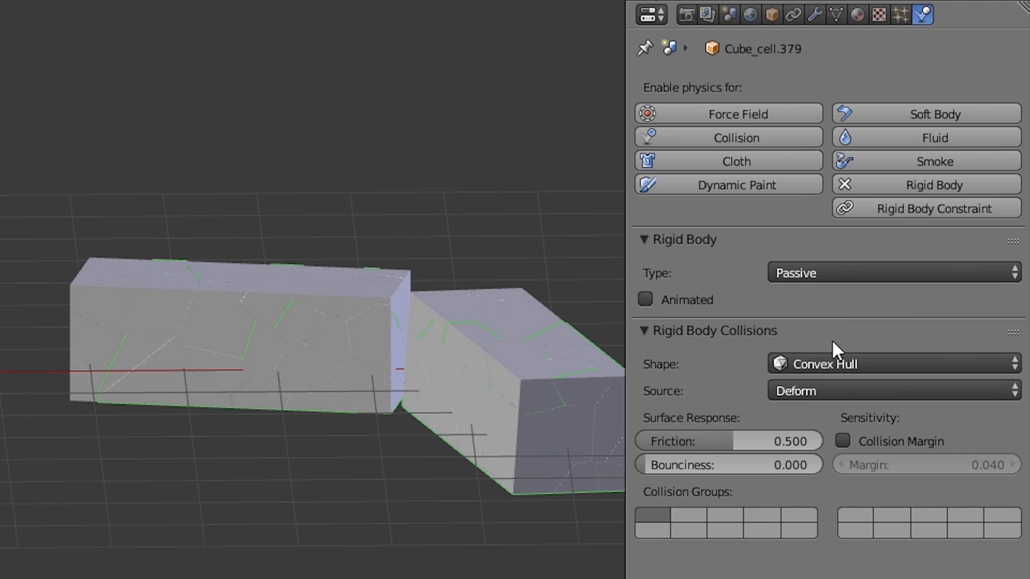
{"action": "mouse_move", "coordinate": [835, 365]}
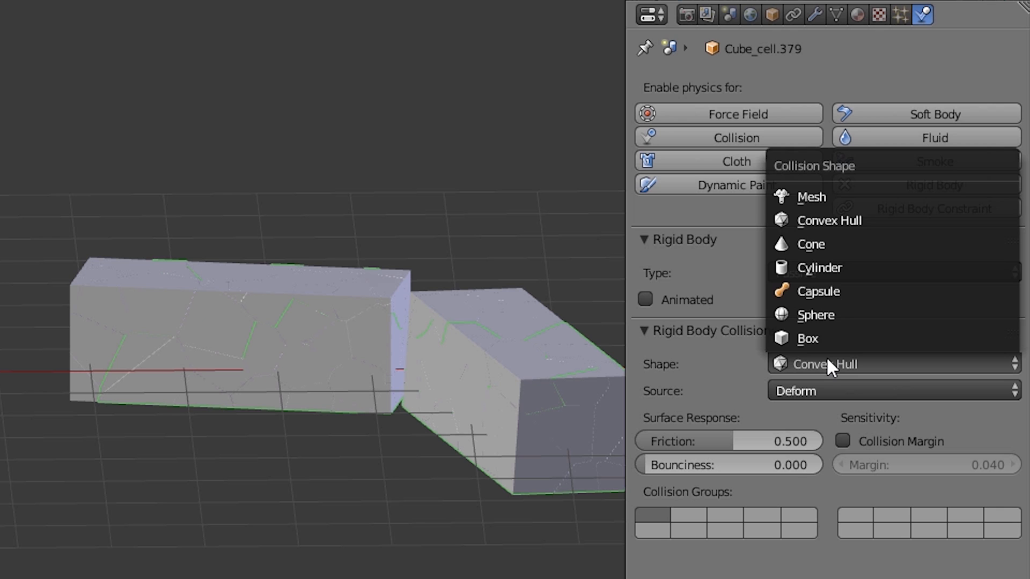
{"action": "left_click", "coordinate": [811, 196]}
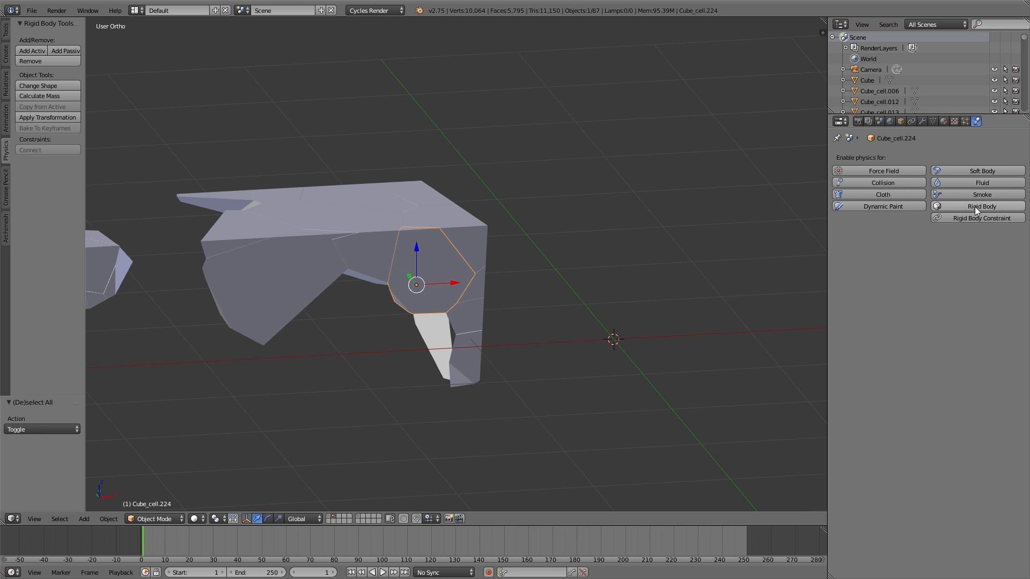
Add an active rigid body to Cube_cell.224, then select all fragments.
{"action": "left_click", "coordinate": [980, 206]}
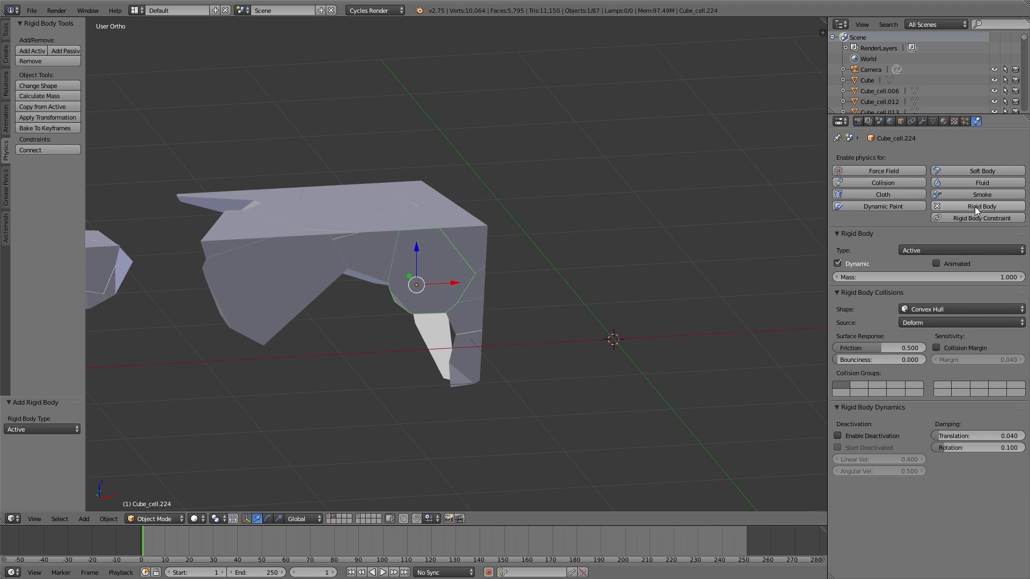
{"action": "key", "text": "a"}
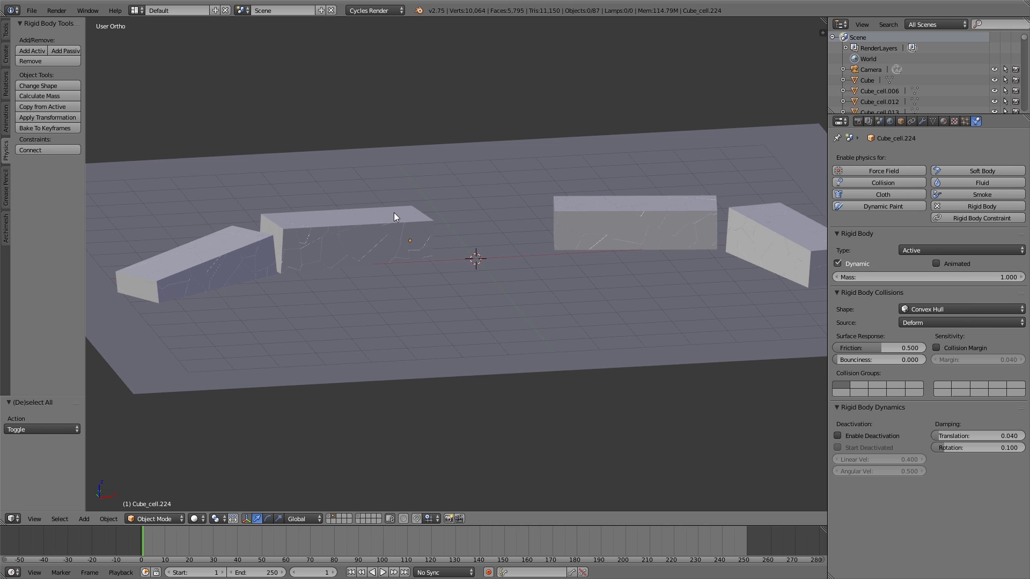
Copy Cube_cell.224's rigid body setup to all selected fragments via Copy from Active.
{"action": "left_click", "coordinate": [381, 572]}
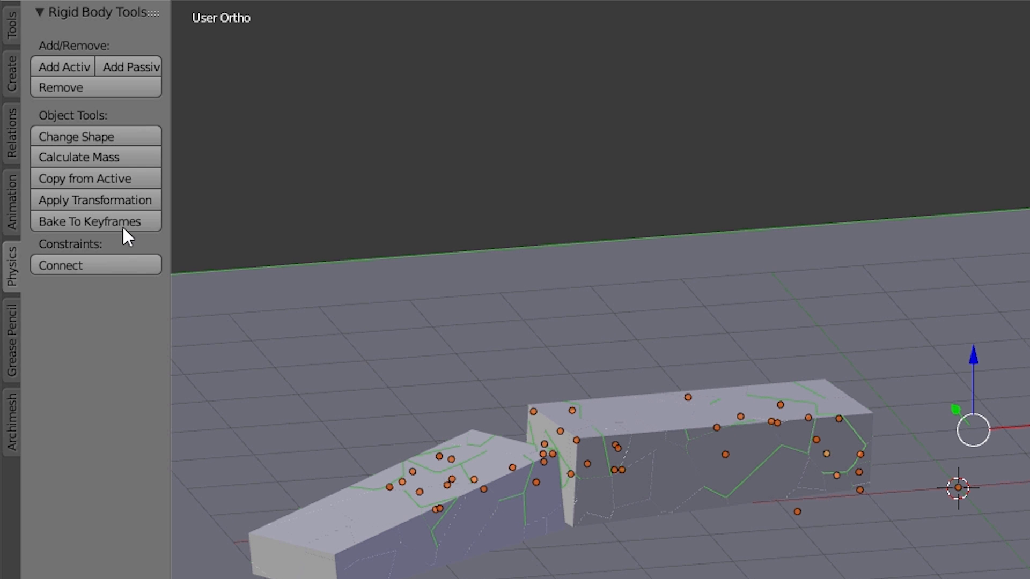
Bake the rigid body collapse to keyframes for frames 1-200 and preview it.
{"action": "left_click", "coordinate": [96, 221]}
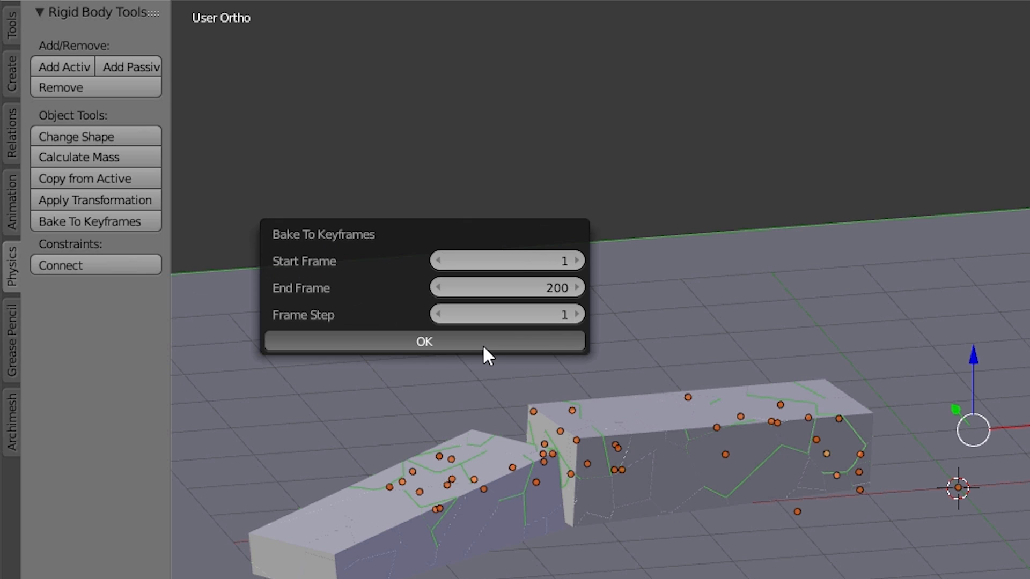
{"action": "left_click", "coordinate": [424, 342]}
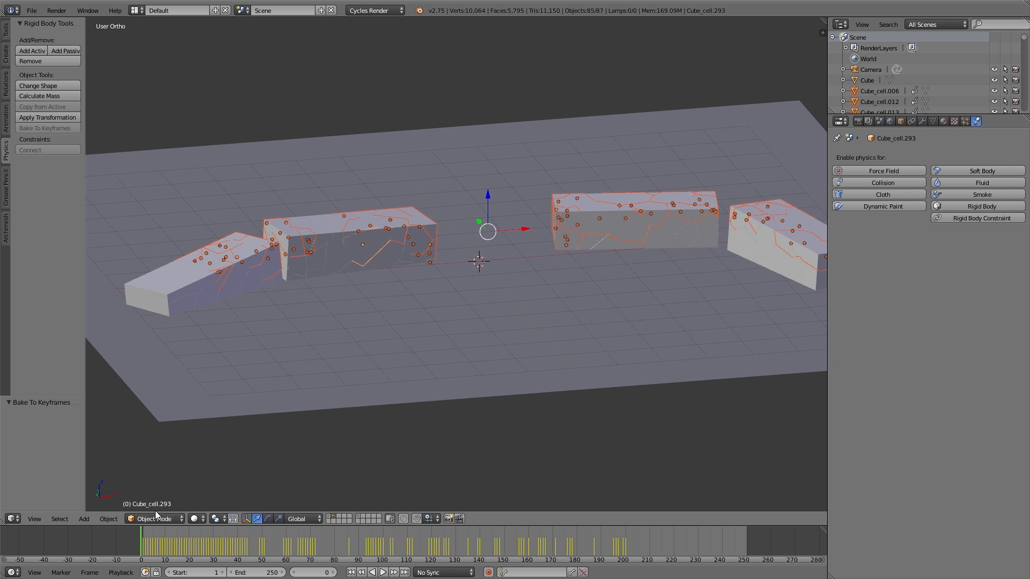
{"action": "left_click", "coordinate": [391, 538]}
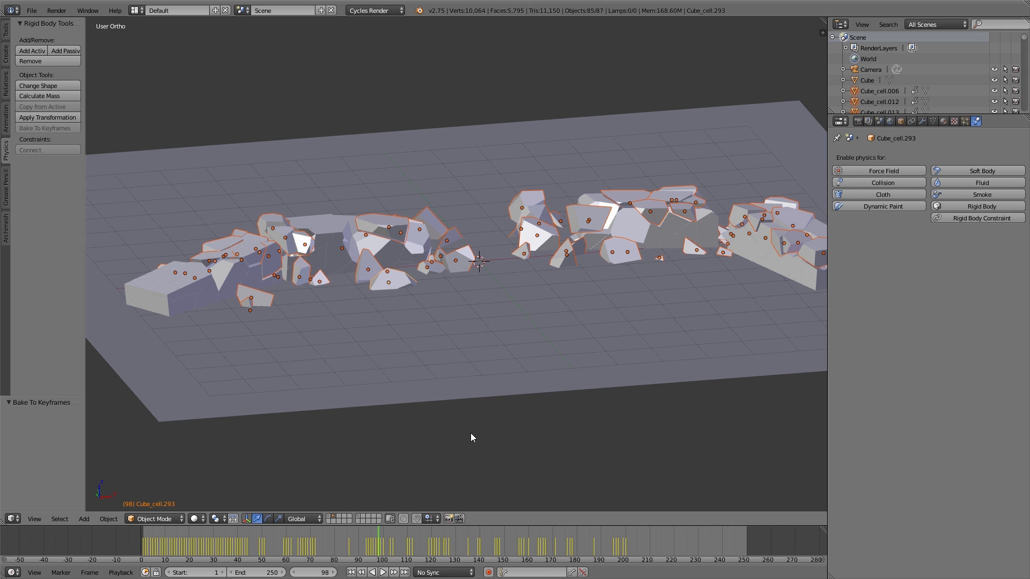
Switch the timeline to a Dope Sheet and delete the selected keyframes.
{"action": "left_click", "coordinate": [12, 519]}
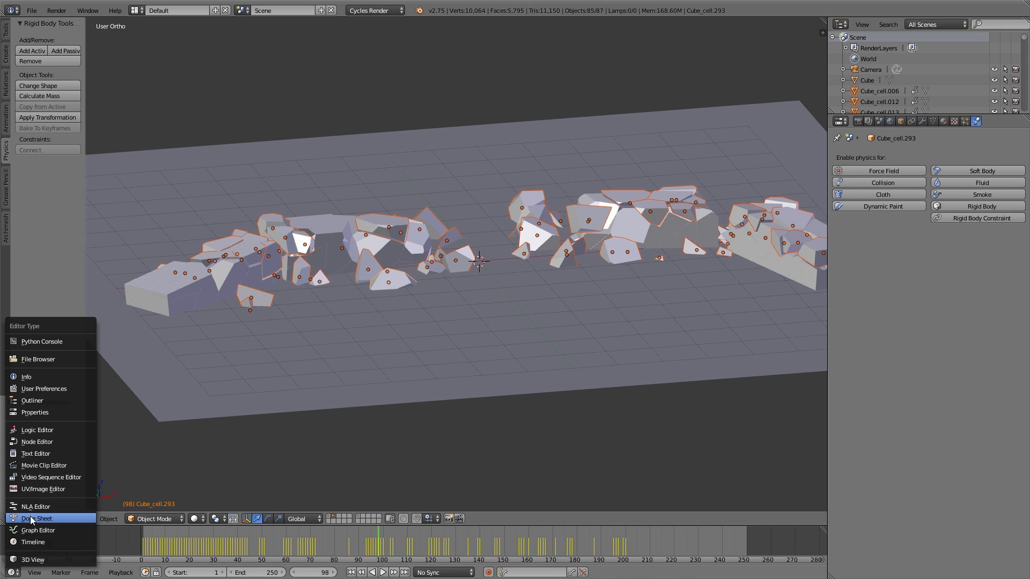
{"action": "left_click", "coordinate": [40, 518]}
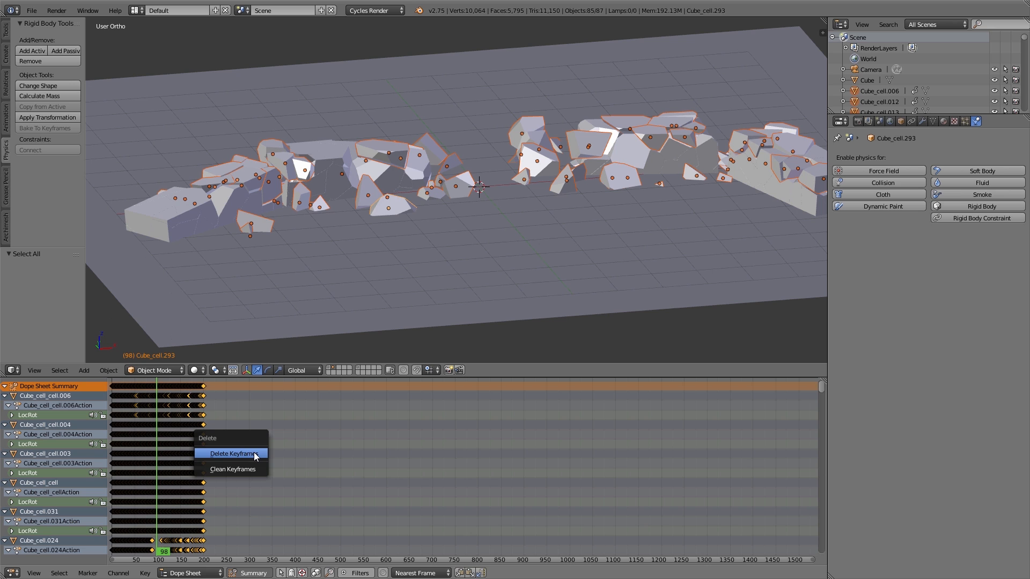
{"action": "left_click", "coordinate": [232, 453]}
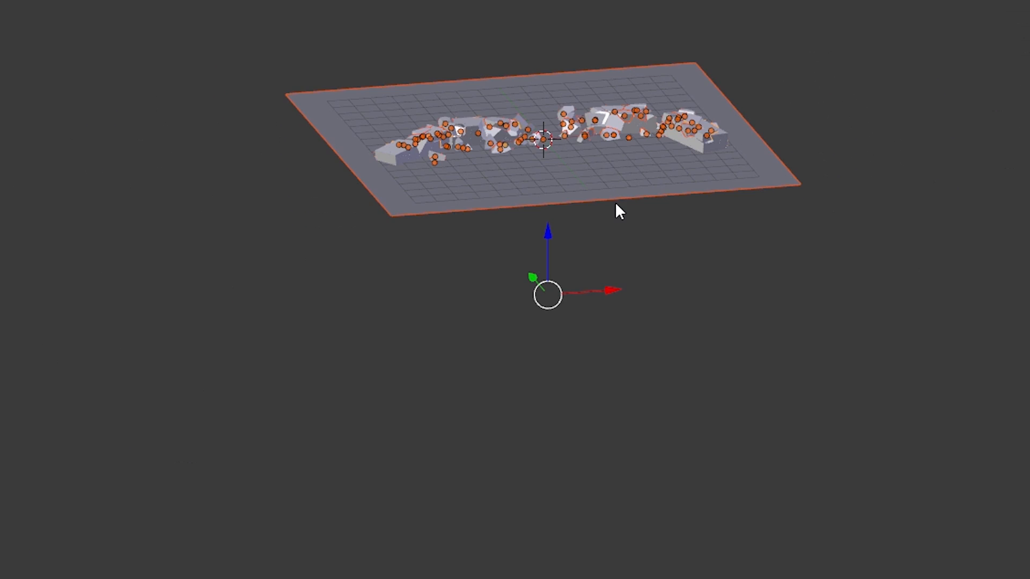
Delete the stray objects floating below the ground plane.
{"action": "scroll", "scroll_direction": "down", "scroll_amount": 3}
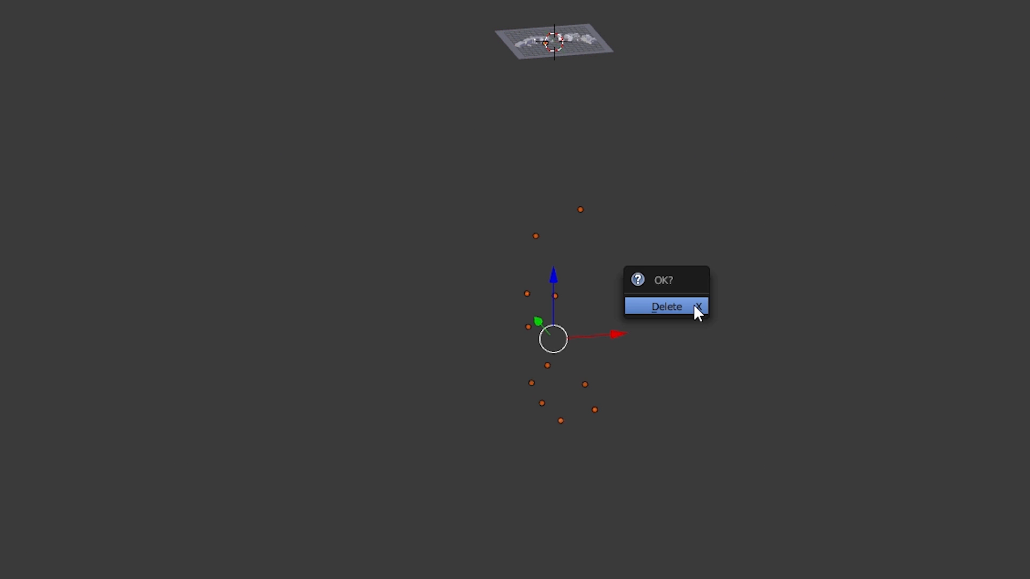
{"action": "left_click", "coordinate": [666, 307]}
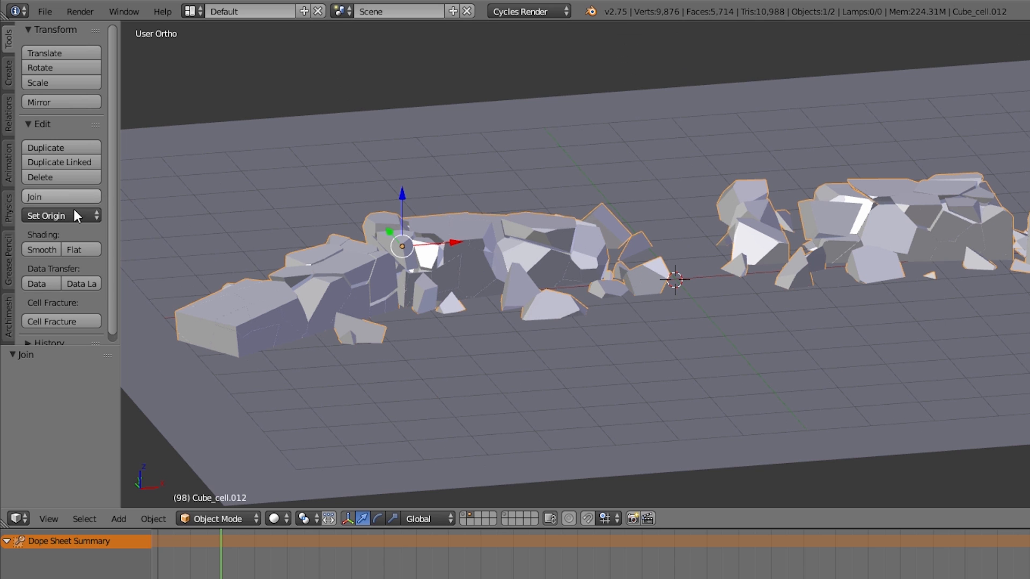
Set the origin of the joined wall object before naming it concrete.
{"action": "left_click", "coordinate": [45, 216]}
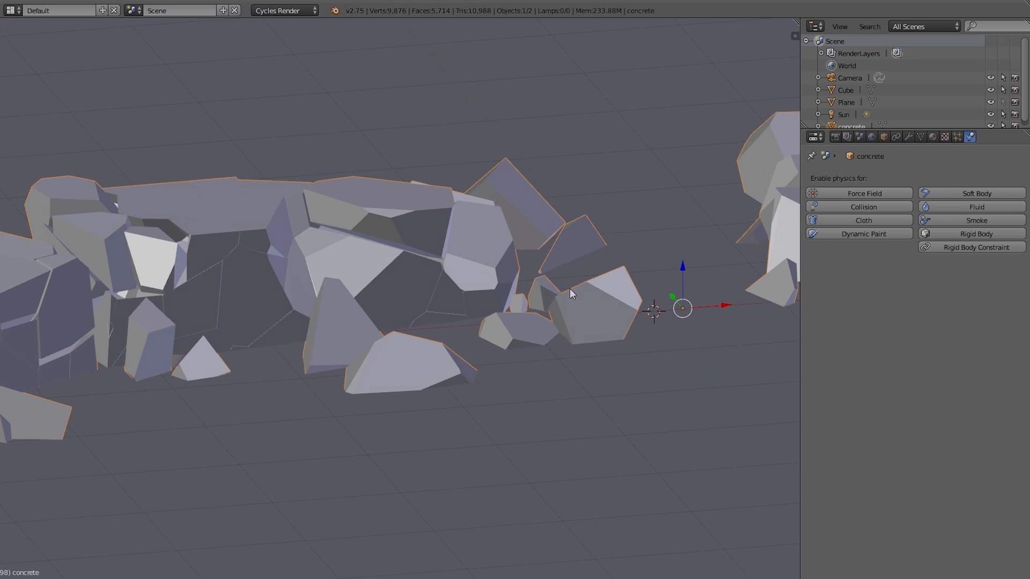
Add a Remesh modifier keeping disconnected pieces, with smooth shading and octree depth 8.
{"action": "left_click", "coordinate": [909, 136]}
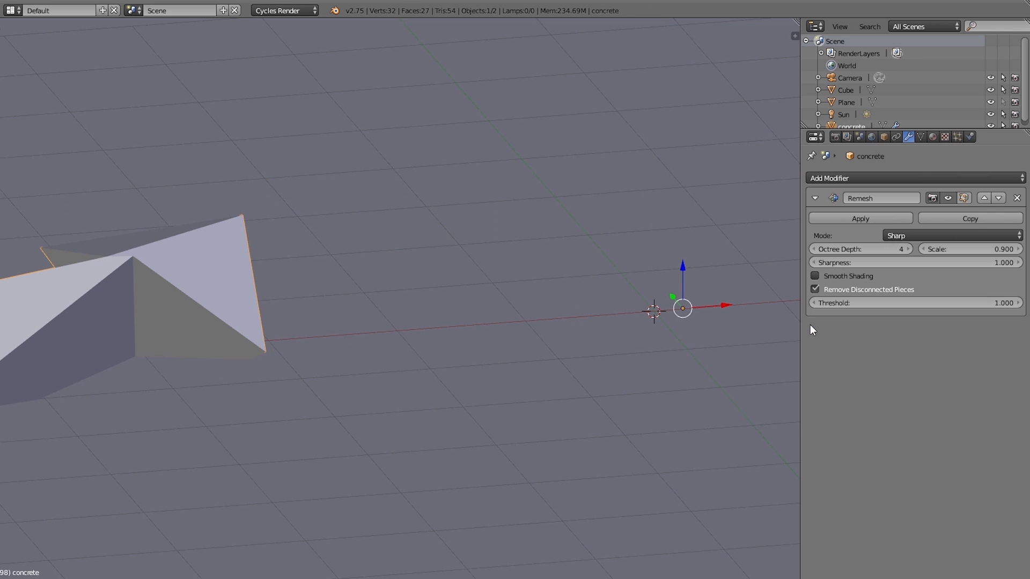
{"action": "left_click", "coordinate": [816, 288]}
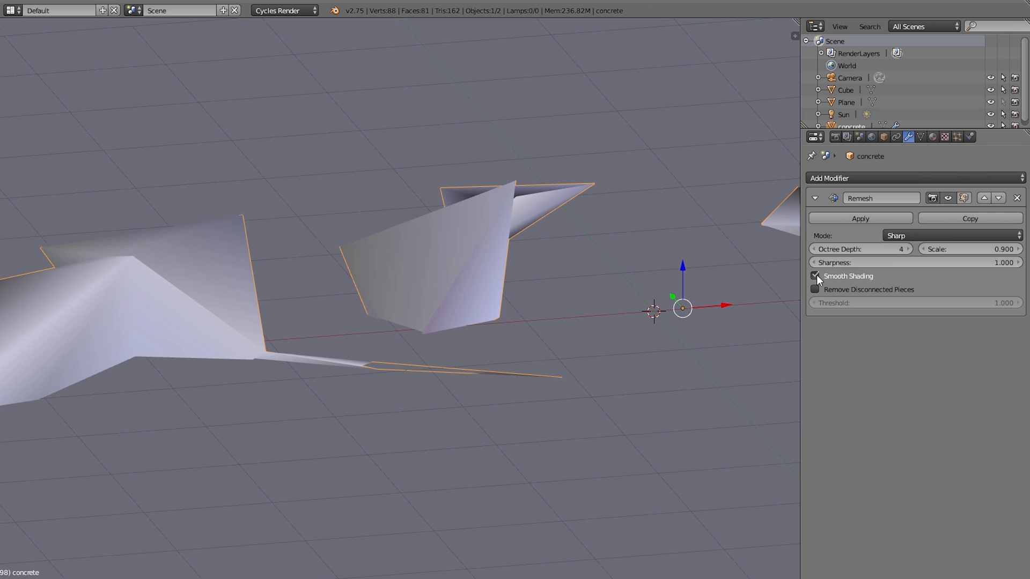
{"action": "left_click", "coordinate": [909, 249]}
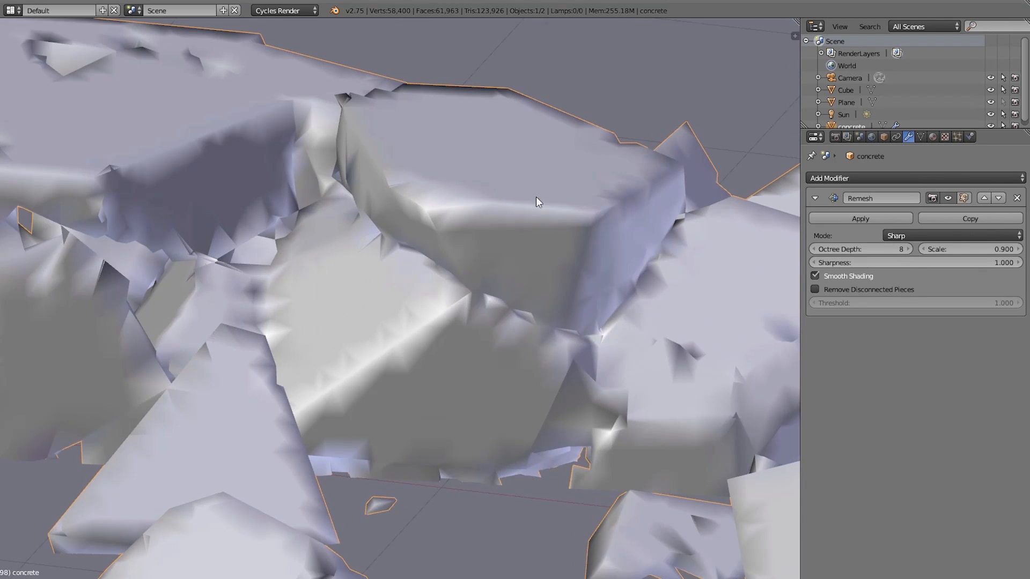
{"action": "left_click", "coordinate": [909, 249]}
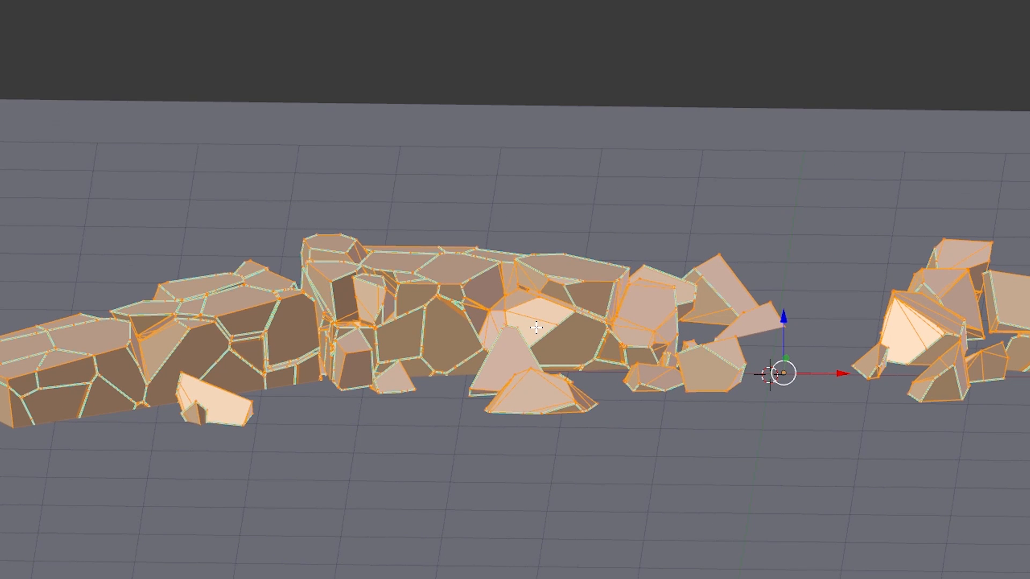
{"action": "mouse_move", "coordinate": [452, 207]}
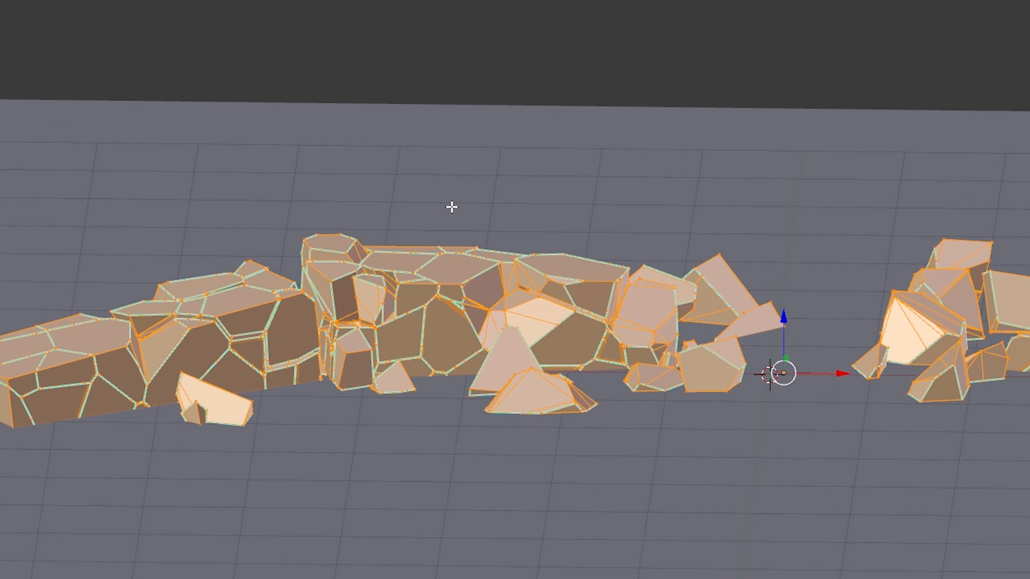
Run Remove Doubles from the vertex menu on the fully selected concrete mesh.
{"action": "key", "text": "ctrl+v"}
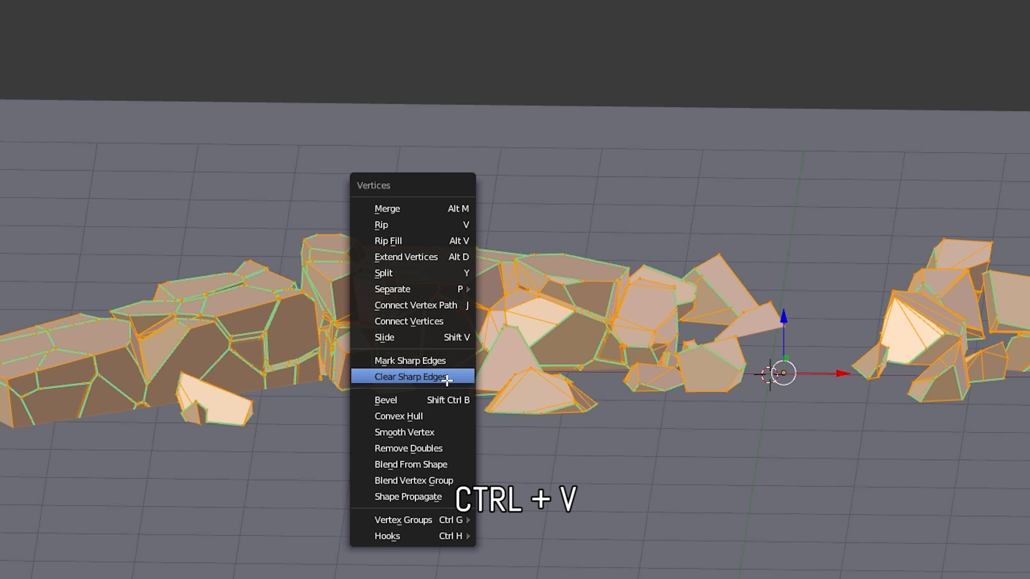
{"action": "left_click", "coordinate": [412, 376]}
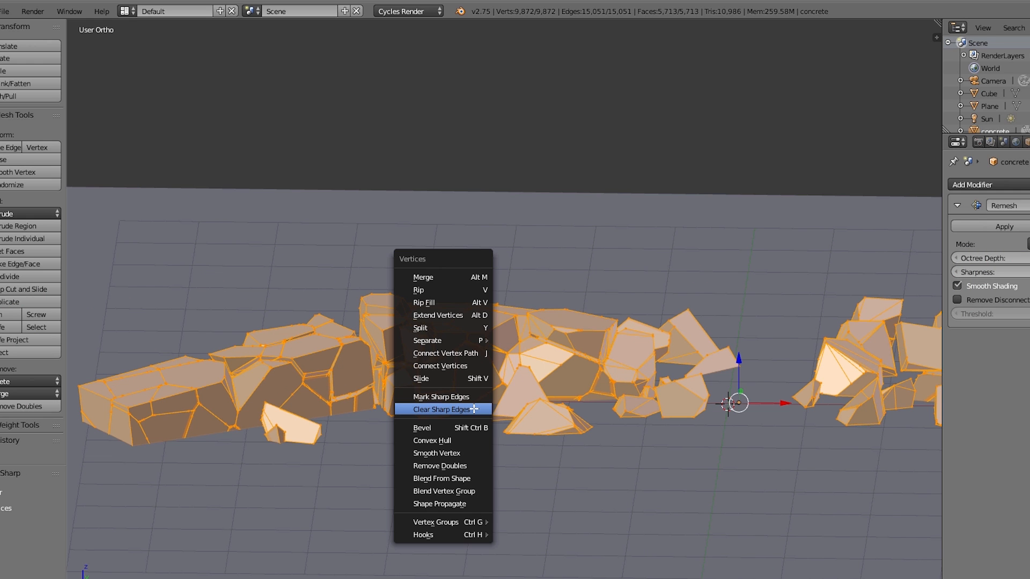
{"action": "mouse_move", "coordinate": [441, 409]}
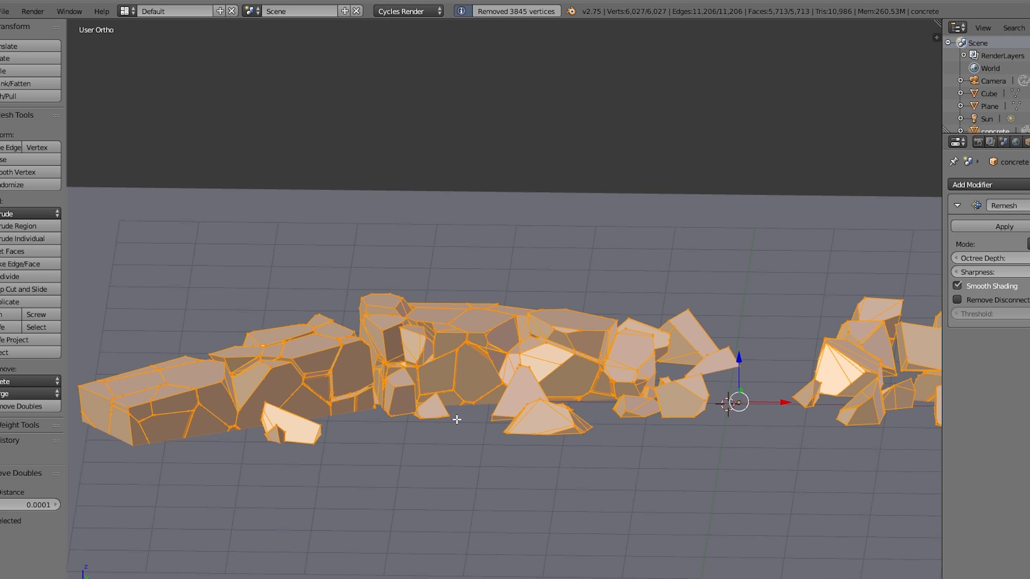
{"action": "mouse_move", "coordinate": [493, 22]}
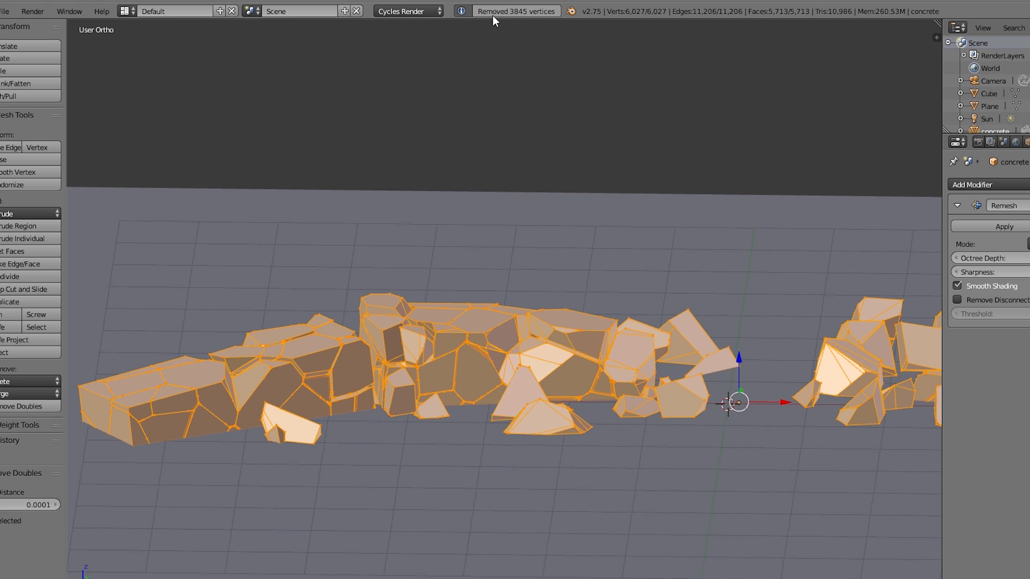
{"action": "mouse_move", "coordinate": [662, 256]}
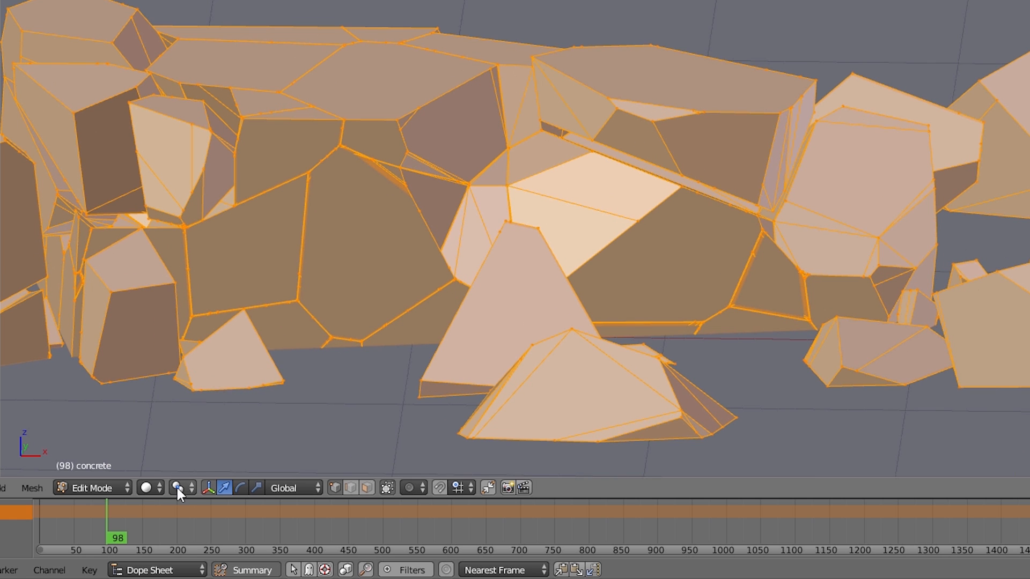
Set the Remesh modifier to octree depth 9 with sharpness 0.2 in object mode.
{"action": "left_click", "coordinate": [177, 487]}
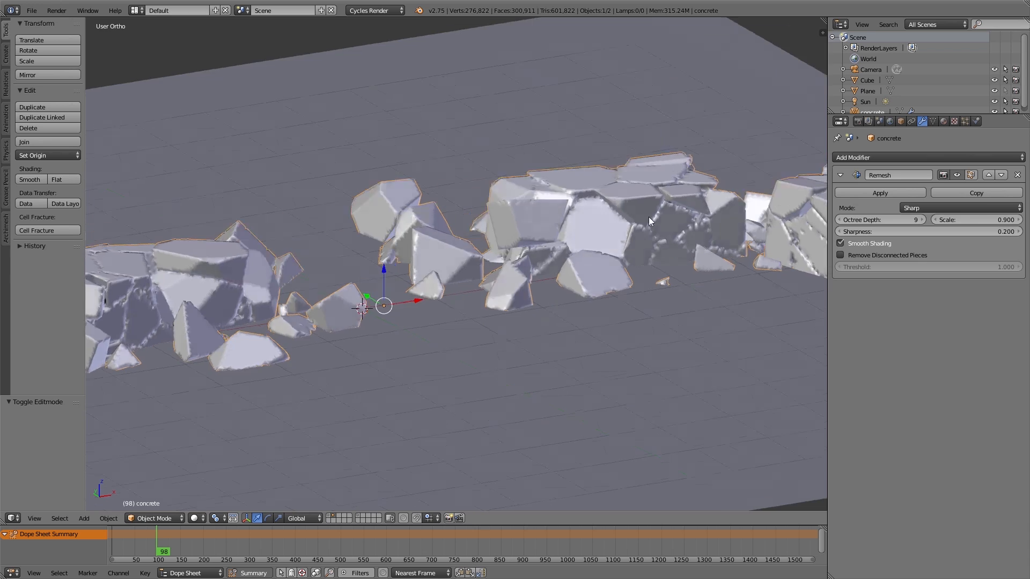
Add a Displace modifier with a new hard Clouds texture at strength -0.2.
{"action": "left_click", "coordinate": [853, 156]}
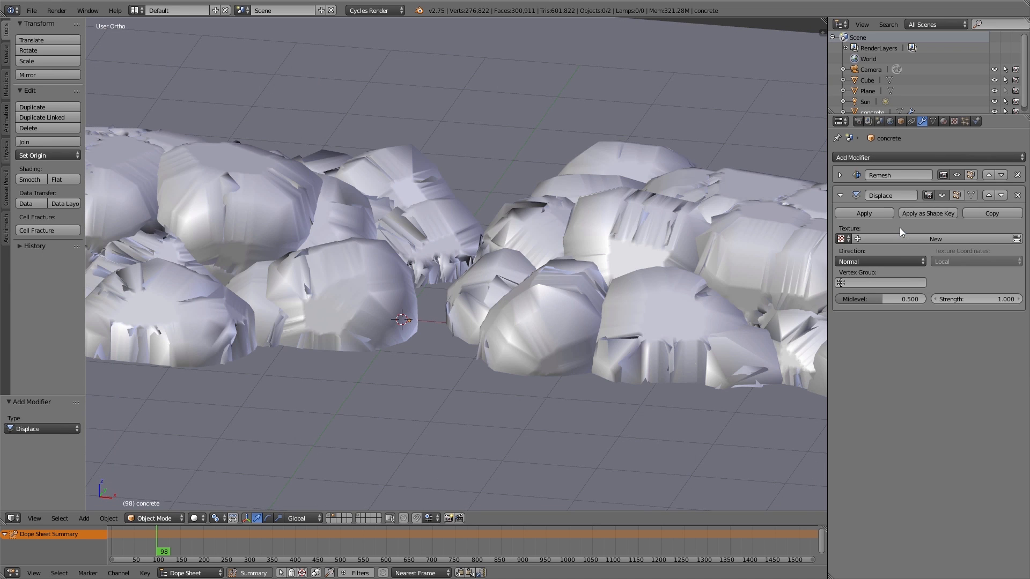
{"action": "left_click", "coordinate": [935, 238]}
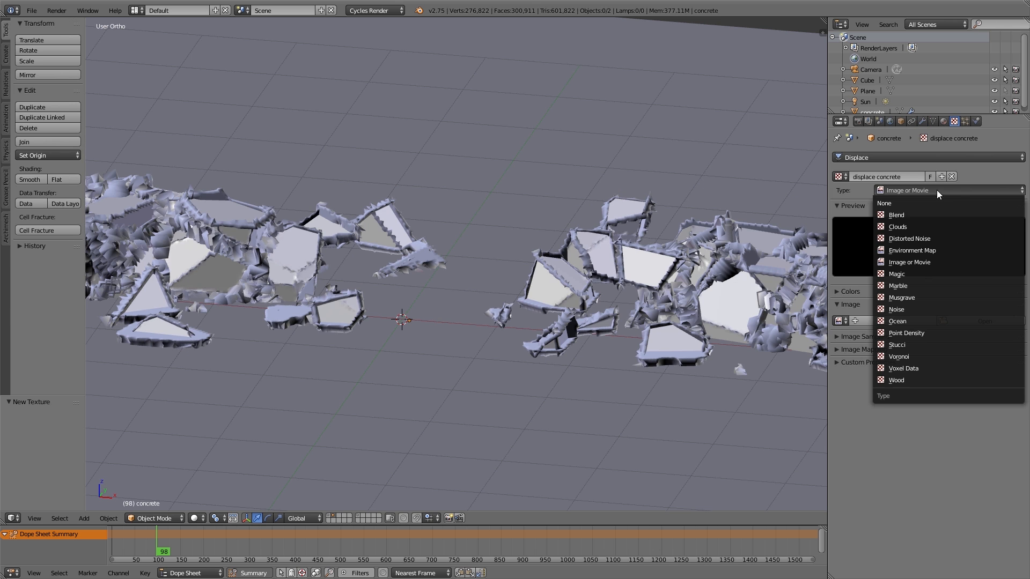
{"action": "left_click", "coordinate": [897, 227]}
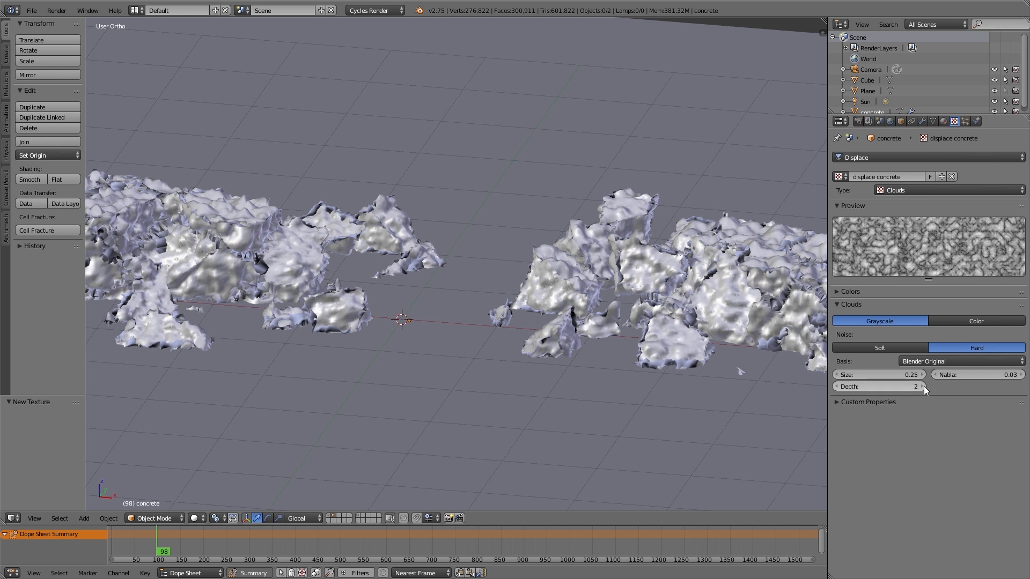
{"action": "left_click", "coordinate": [850, 291]}
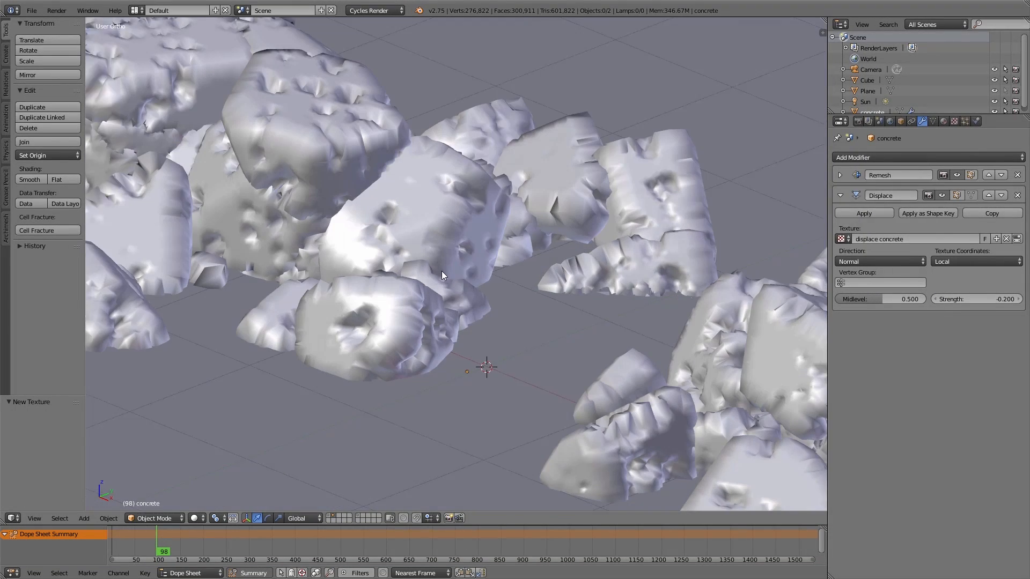
Duplicate the displacement into x, y, z directions and enable a colour ramp on the clouds texture.
{"action": "left_click", "coordinate": [880, 262]}
{"action": "type", "text": "0.1"}
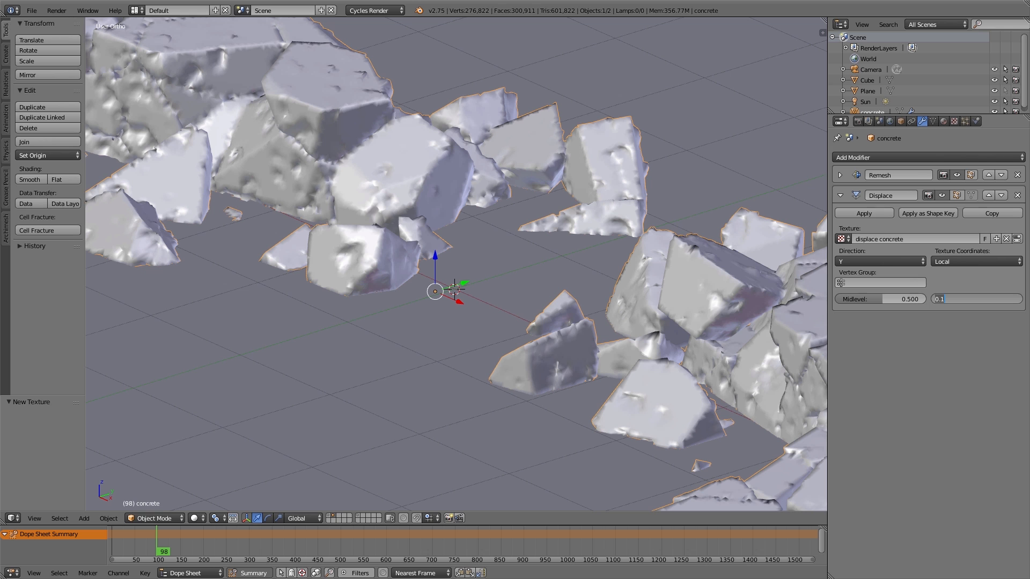
{"action": "left_click", "coordinate": [991, 212]}
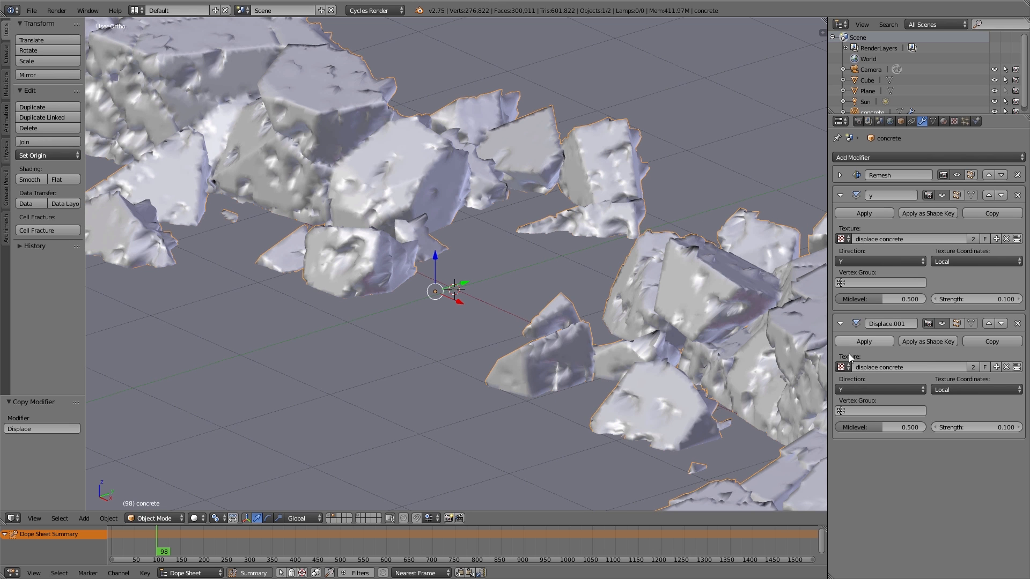
{"action": "left_click", "coordinate": [879, 389]}
{"action": "type", "text": "z"}
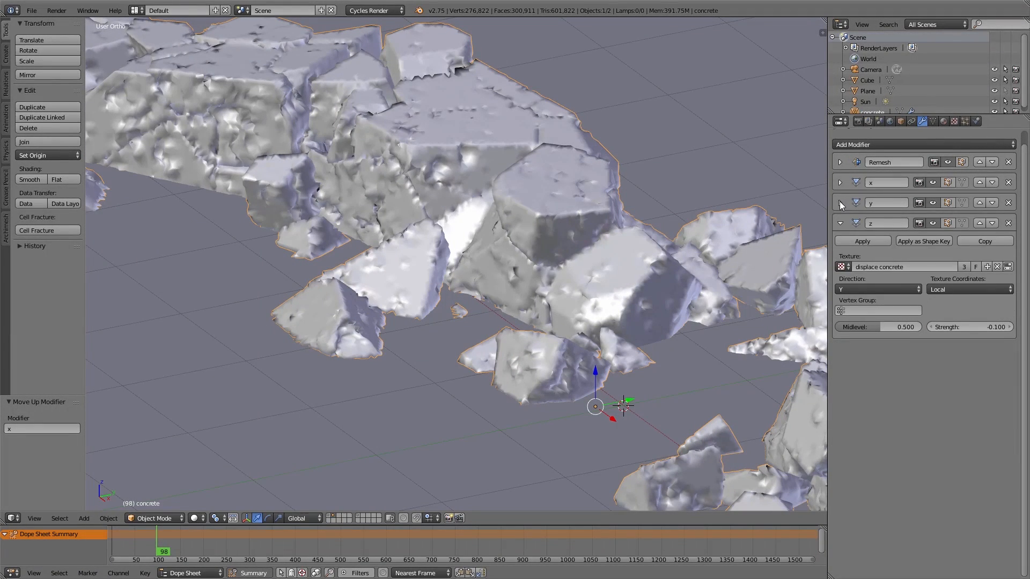
{"action": "left_click", "coordinate": [838, 203]}
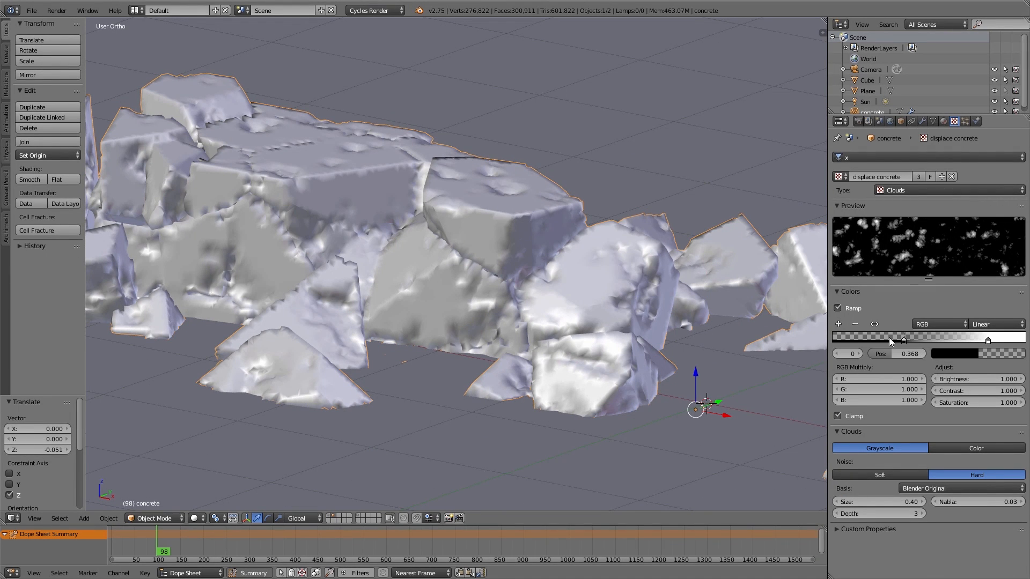
Increase the Remesh octree depth so the concrete exceeds 1.5 million vertices.
{"action": "left_click", "coordinate": [922, 121]}
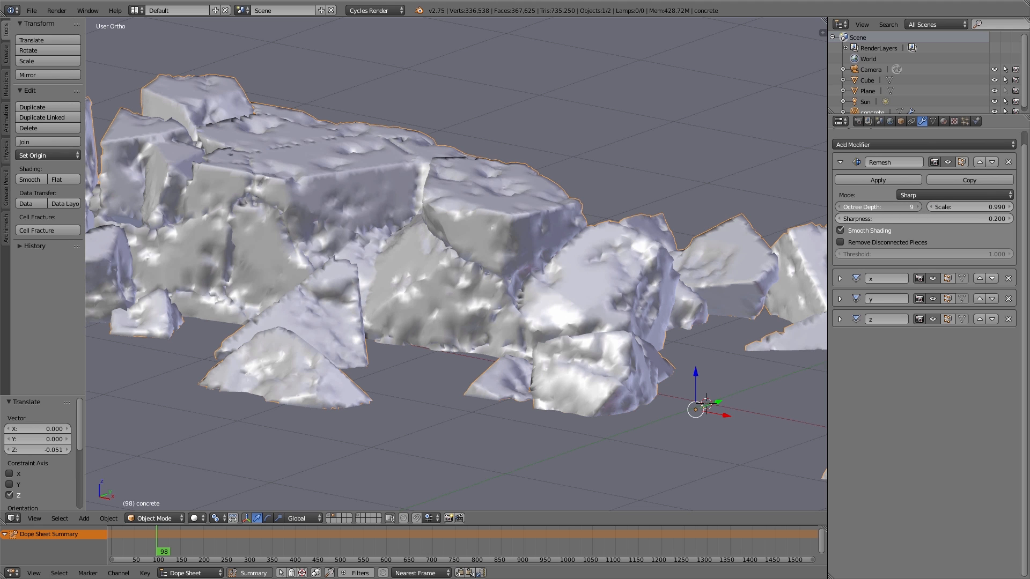
{"action": "left_click", "coordinate": [913, 206]}
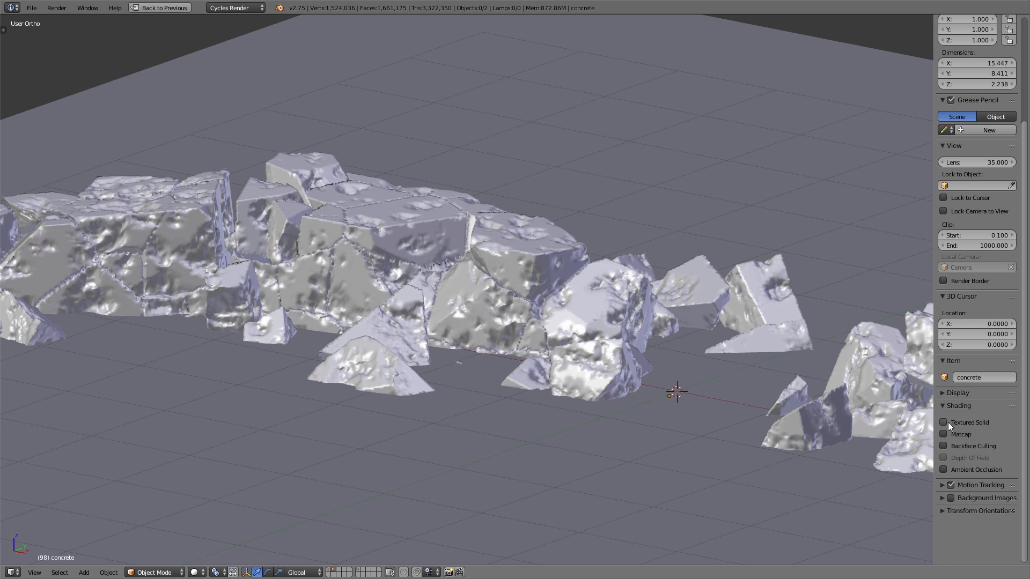
Enable Only Render display and ambient occlusion shading in the viewport.
{"action": "left_click", "coordinate": [957, 393]}
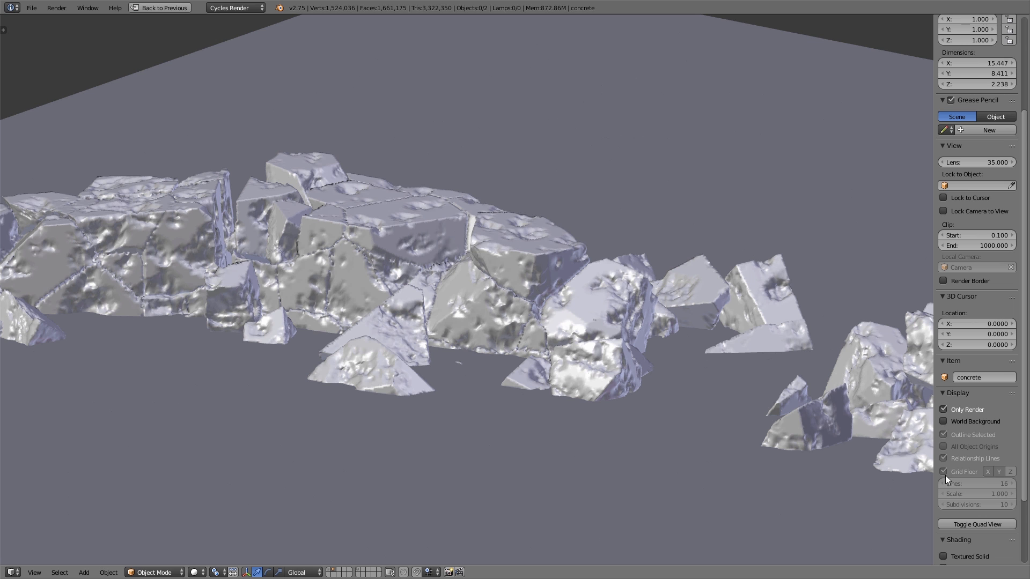
{"action": "left_click", "coordinate": [956, 393]}
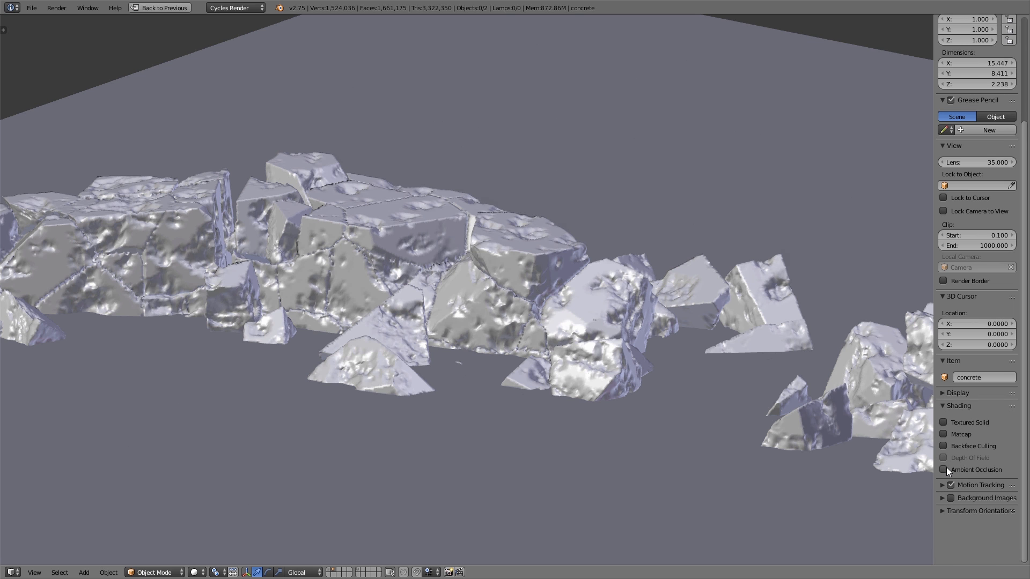
{"action": "left_click", "coordinate": [944, 469]}
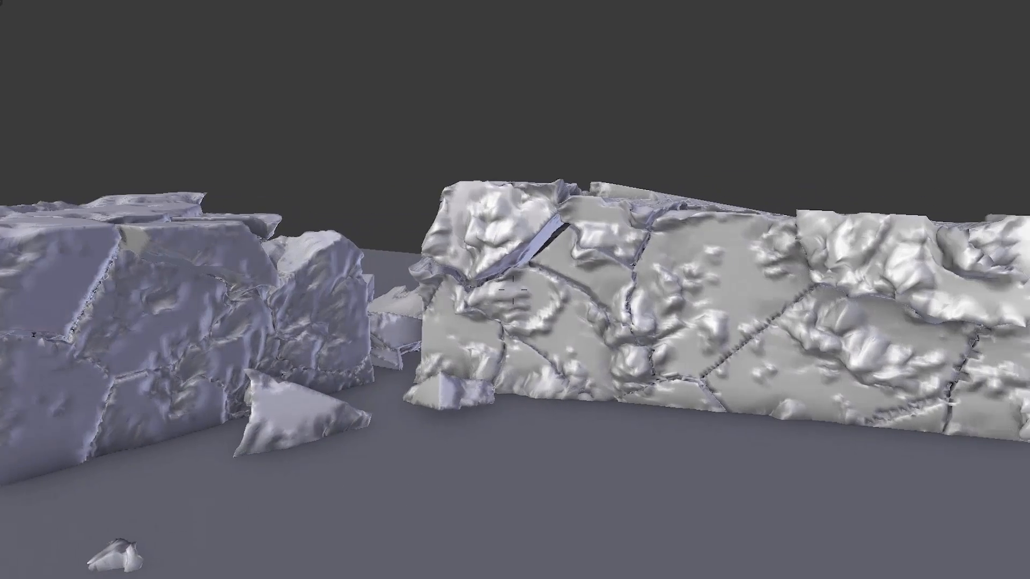
{"action": "left_click_drag", "start_coordinate": [525, 296], "coordinate": [394, 276]}
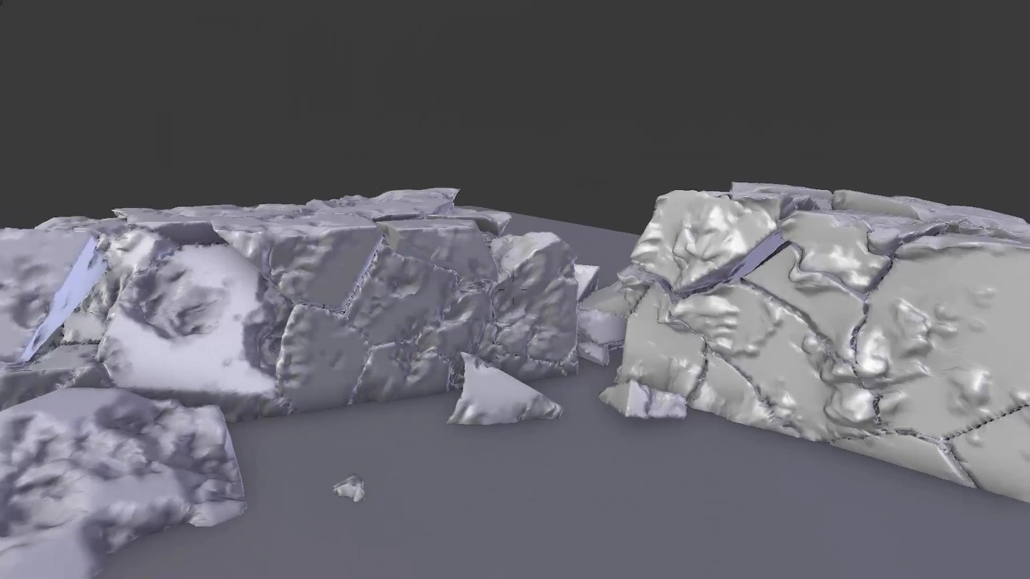
{"action": "left_click_drag", "start_coordinate": [512, 289], "coordinate": [512, 407]}
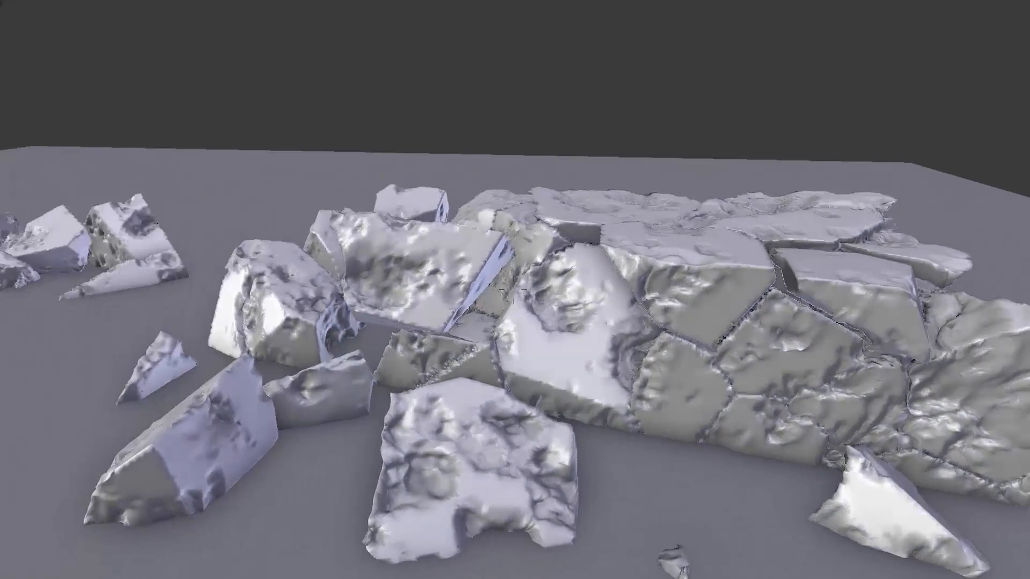